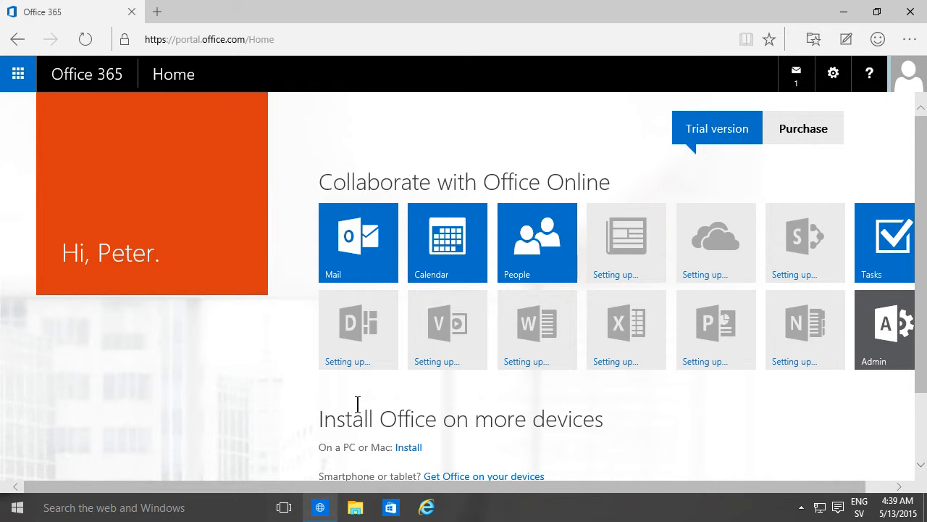
{"action": "mouse_move", "coordinate": [725, 119]}
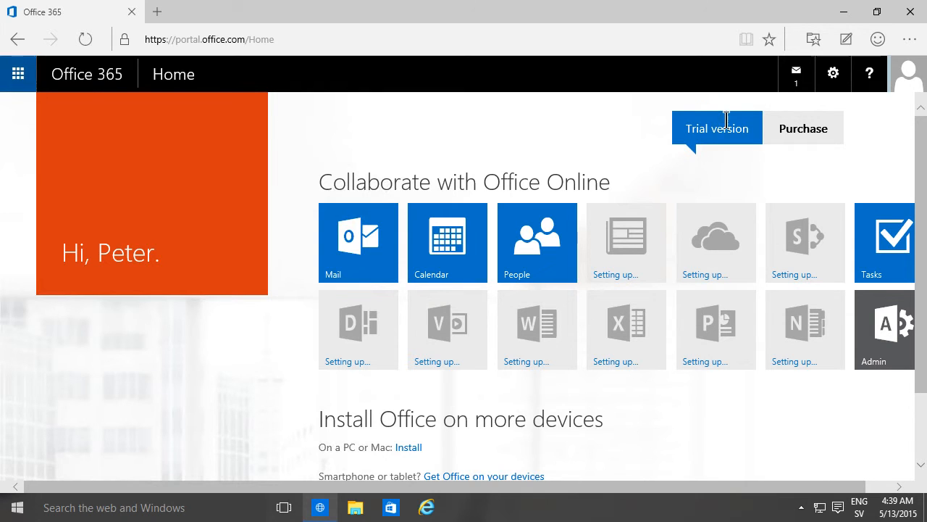
{"action": "mouse_move", "coordinate": [17, 74]}
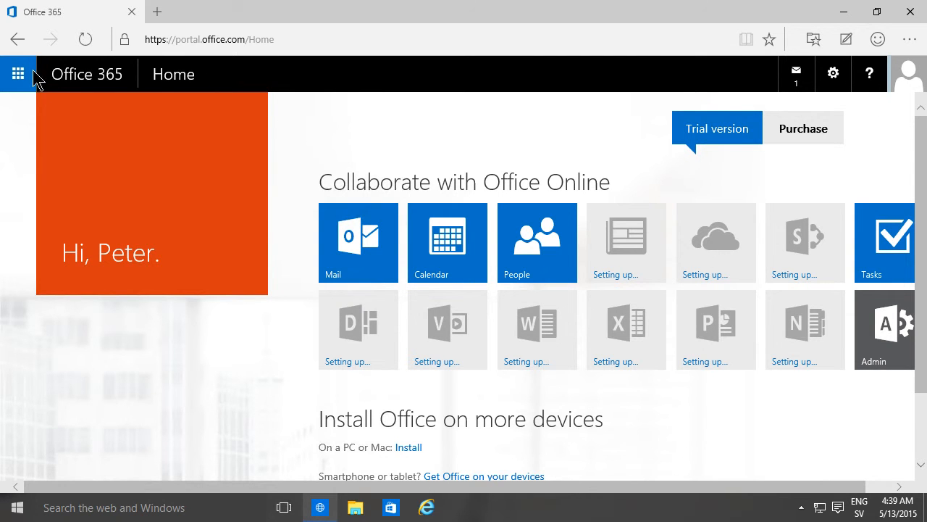
{"action": "mouse_move", "coordinate": [18, 73]}
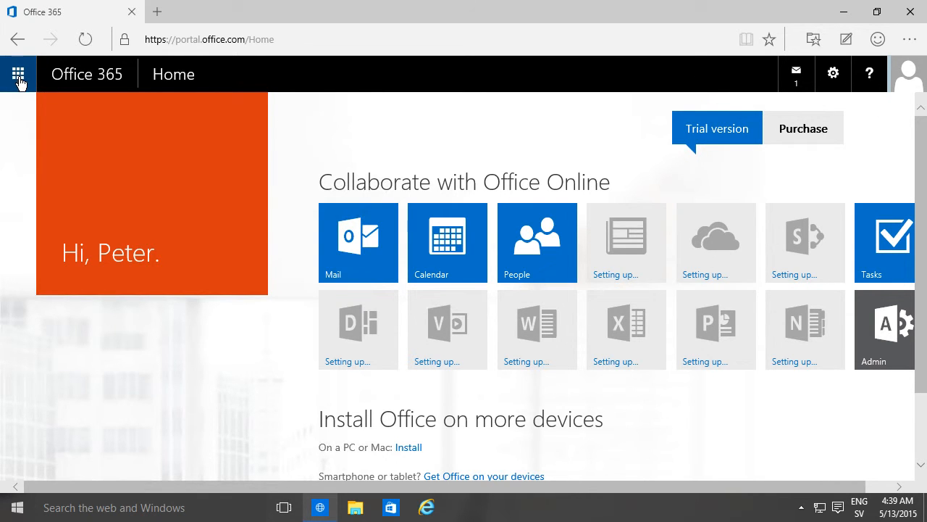
Browse the app launcher, visit the Mail app and return to the Office 365 home page
{"action": "left_click", "coordinate": [18, 74]}
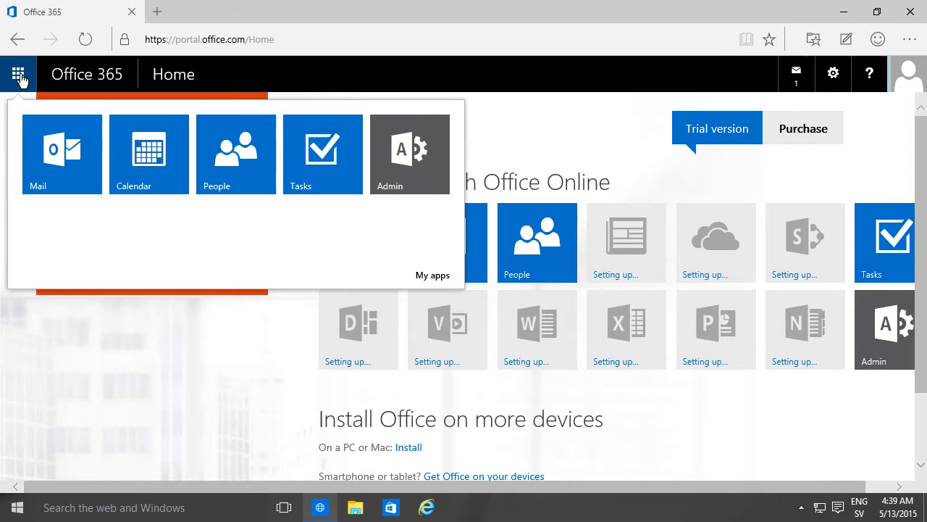
{"action": "mouse_move", "coordinate": [334, 180]}
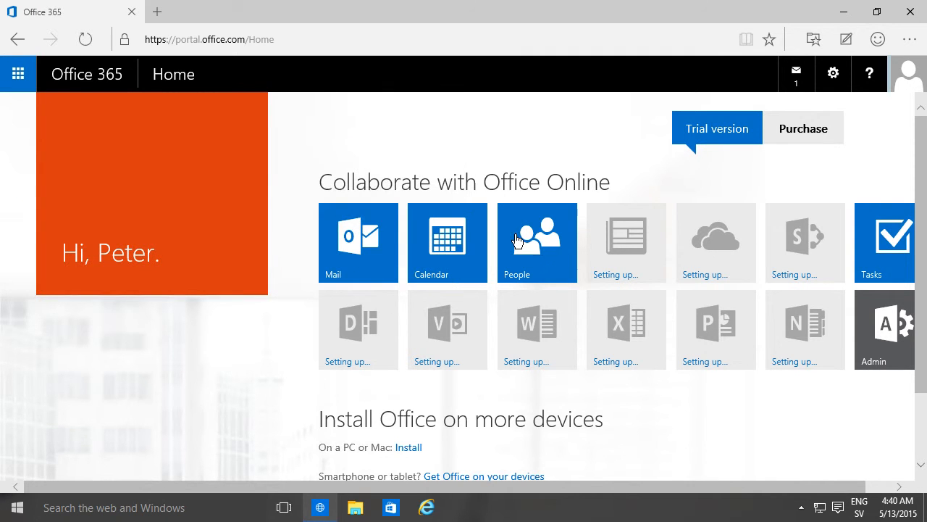
{"action": "mouse_move", "coordinate": [281, 153]}
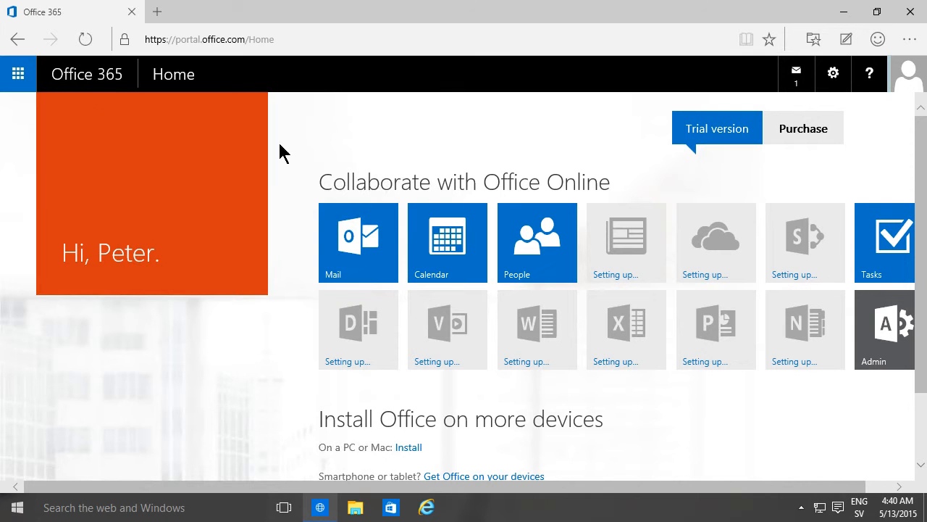
{"action": "left_click", "coordinate": [17, 73]}
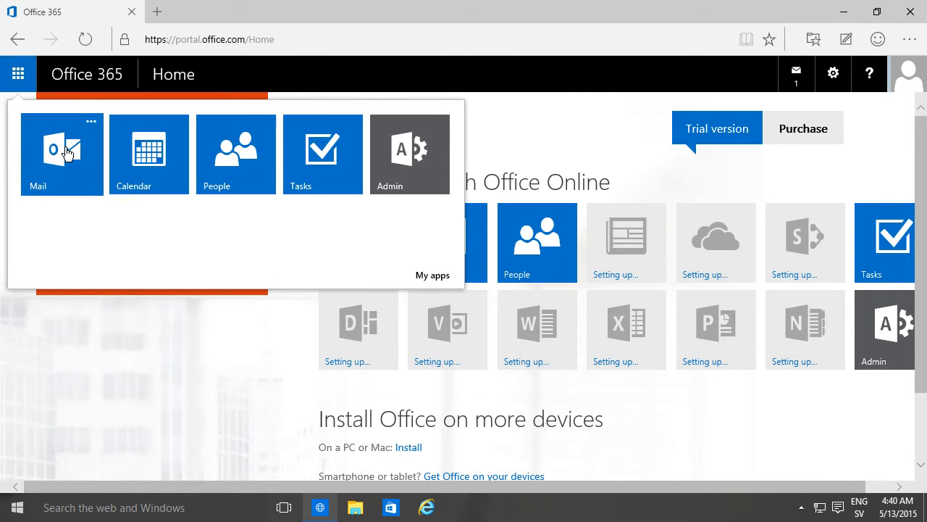
{"action": "mouse_move", "coordinate": [427, 176]}
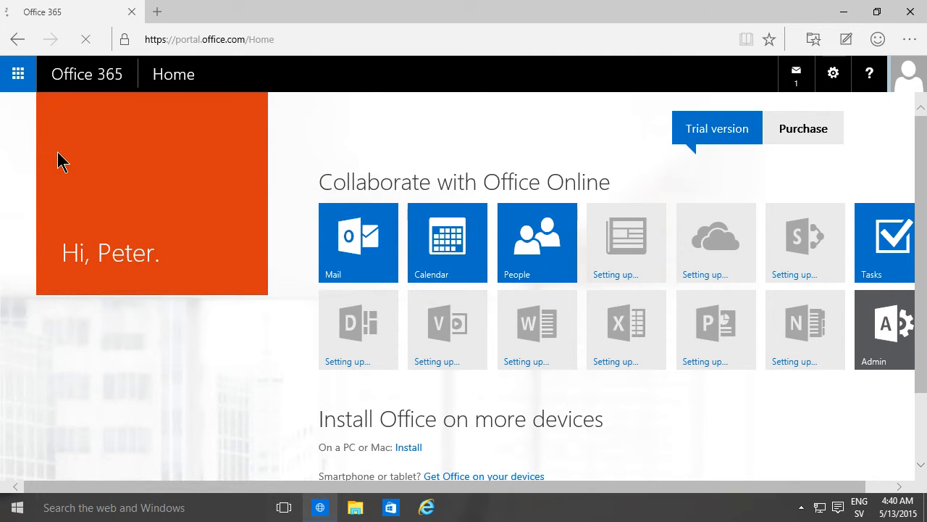
{"action": "left_click", "coordinate": [358, 241]}
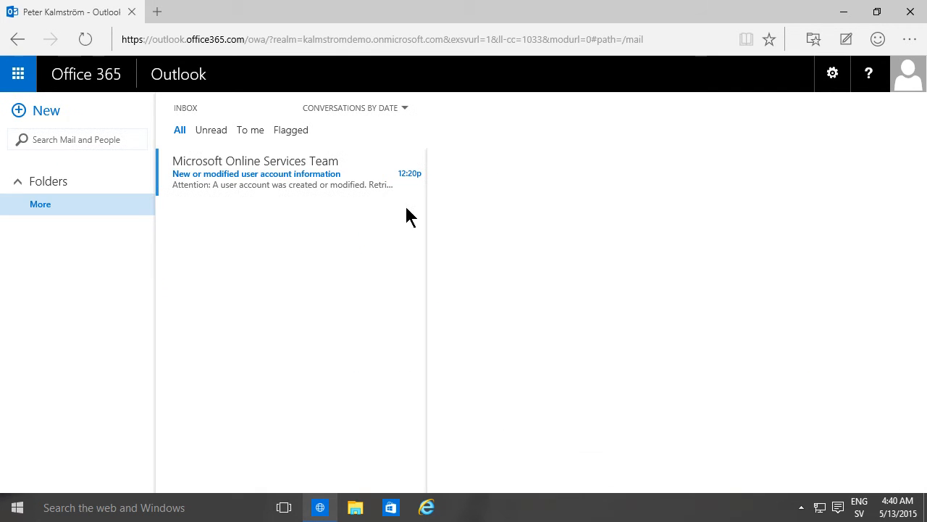
{"action": "left_click", "coordinate": [17, 73]}
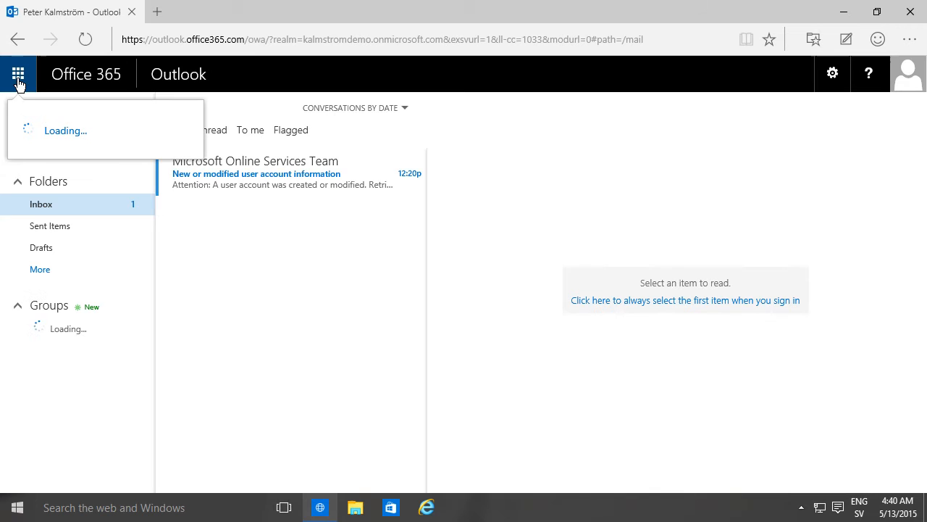
{"action": "left_click", "coordinate": [17, 74]}
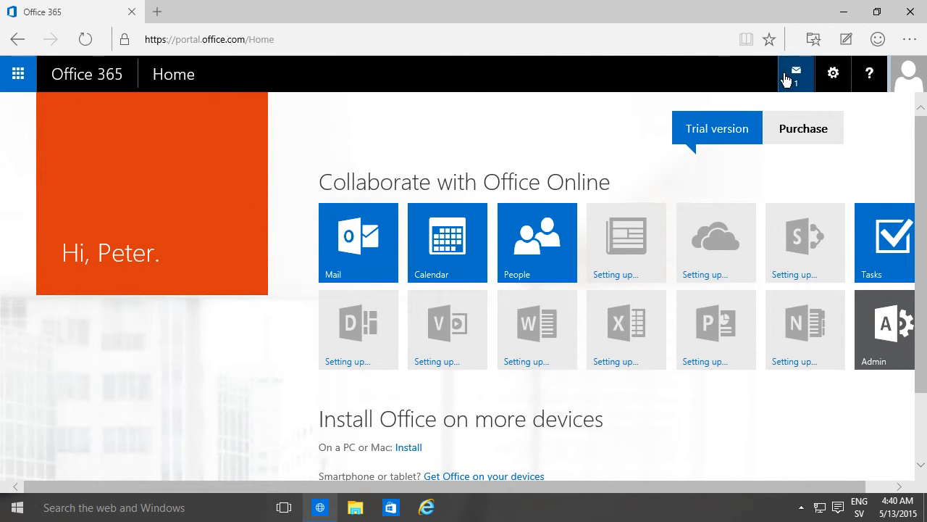
Show the mail notifications panel with the Microsoft Online Services Team account message
{"action": "left_click", "coordinate": [796, 72]}
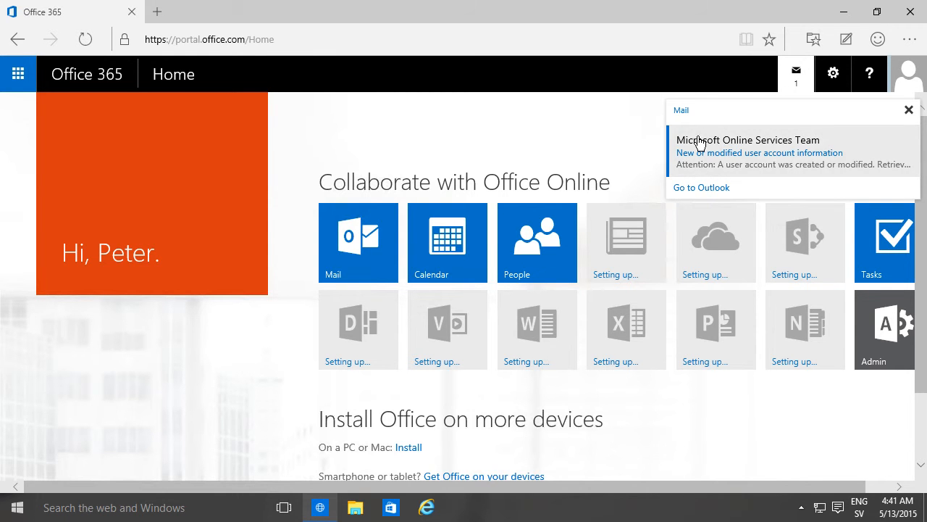
{"action": "mouse_move", "coordinate": [707, 194]}
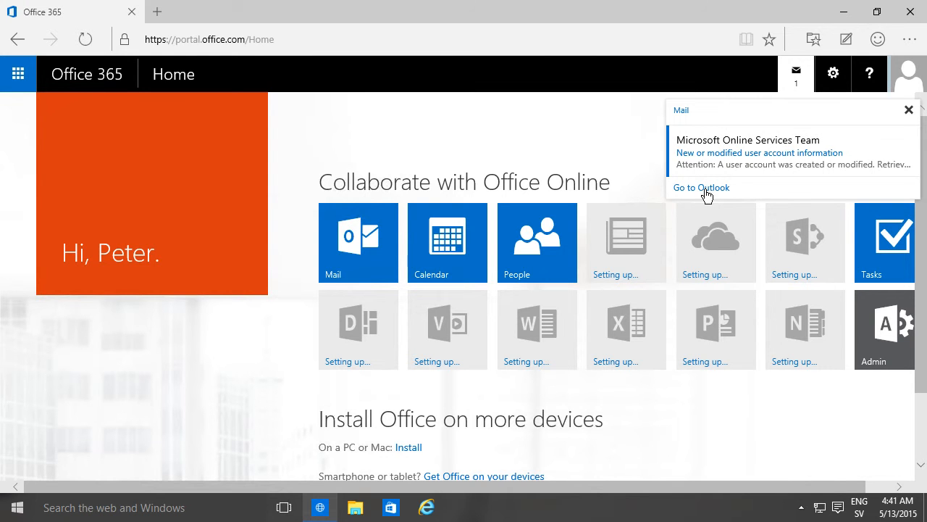
{"action": "mouse_move", "coordinate": [29, 104]}
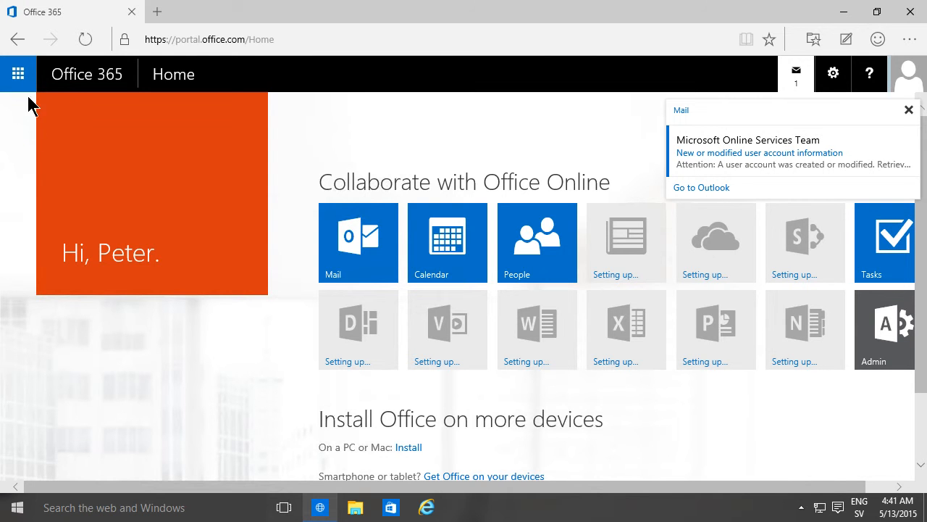
{"action": "left_click", "coordinate": [17, 74]}
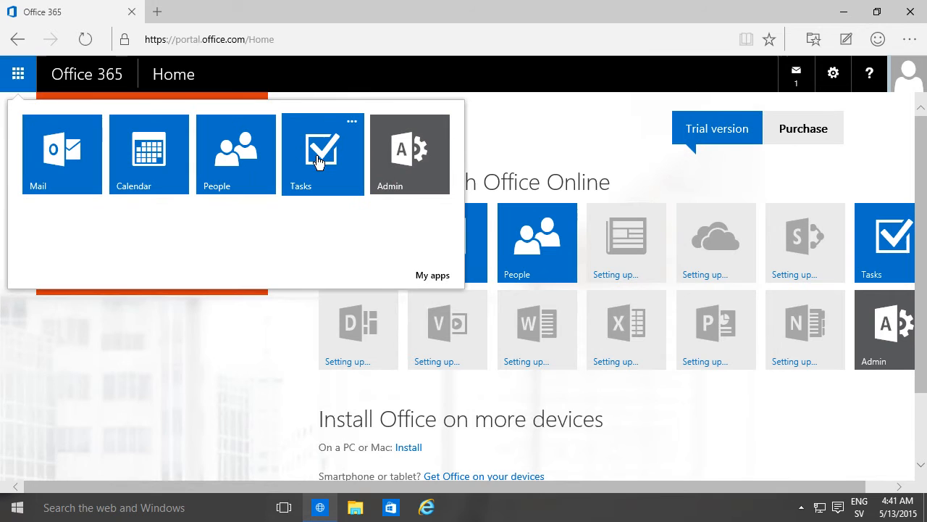
{"action": "mouse_move", "coordinate": [186, 179]}
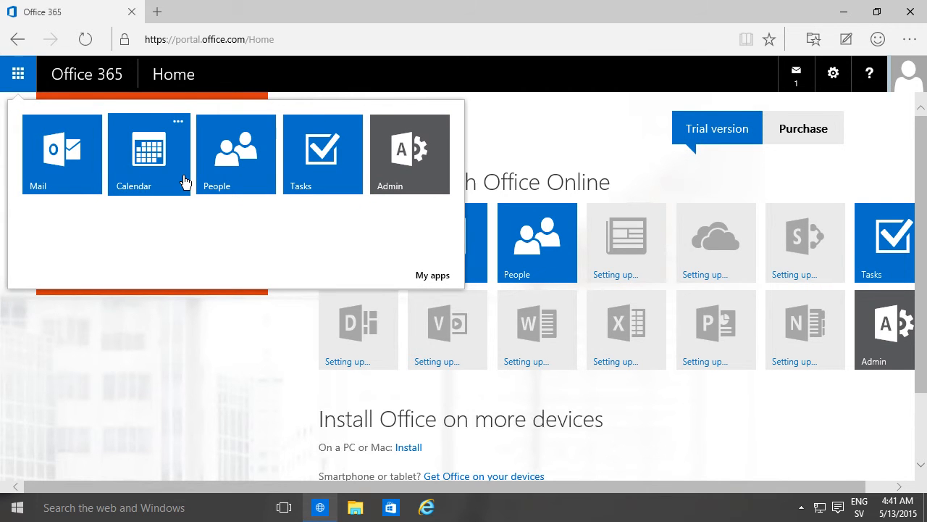
{"action": "left_click", "coordinate": [796, 72]}
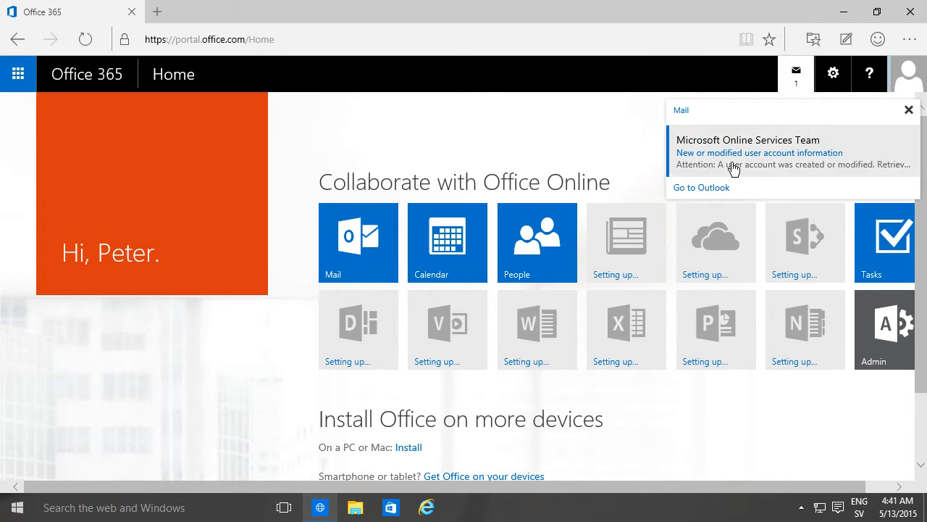
{"action": "mouse_move", "coordinate": [717, 192]}
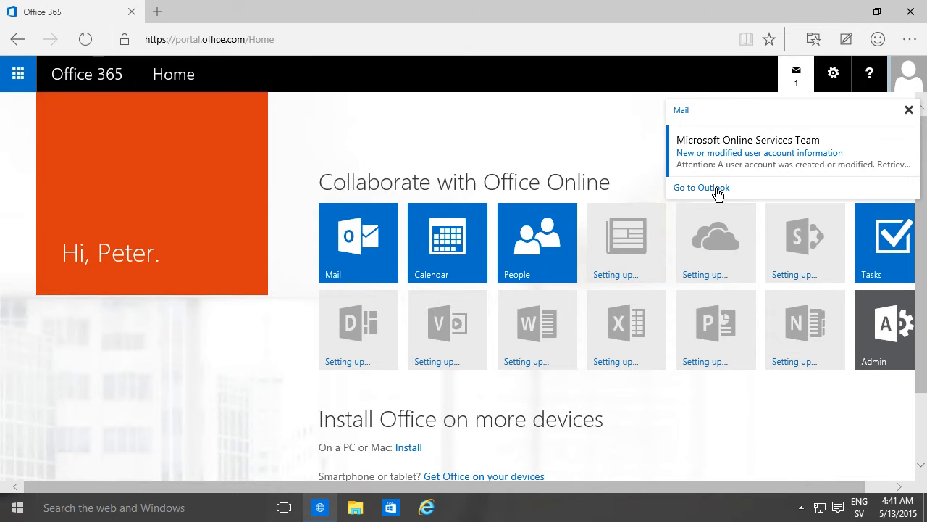
Reach the Office 365 settings page from the gear menu, showing the theme choices
{"action": "left_click", "coordinate": [833, 74]}
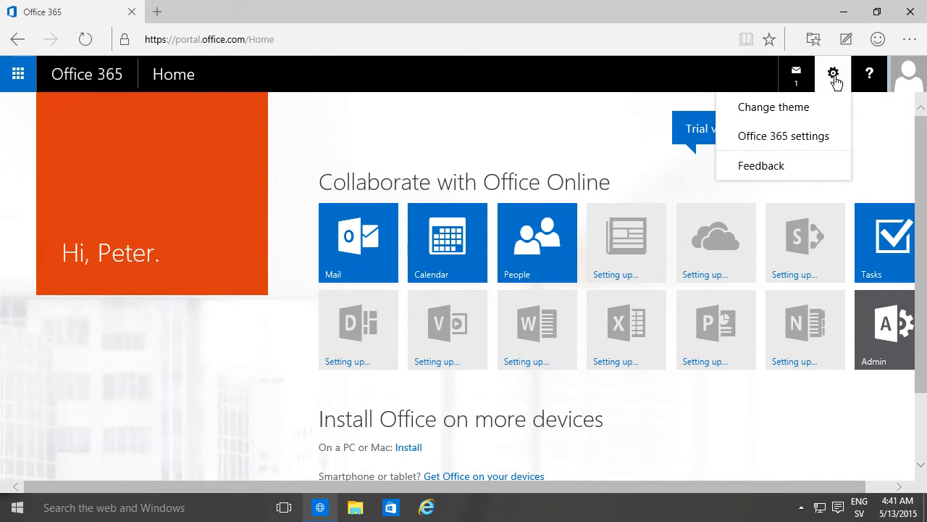
{"action": "mouse_move", "coordinate": [786, 143]}
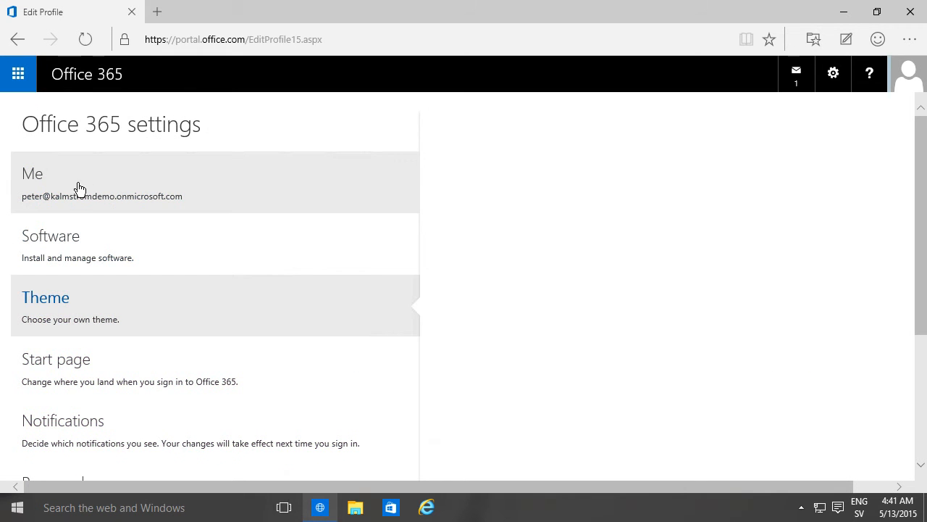
{"action": "left_click", "coordinate": [45, 297]}
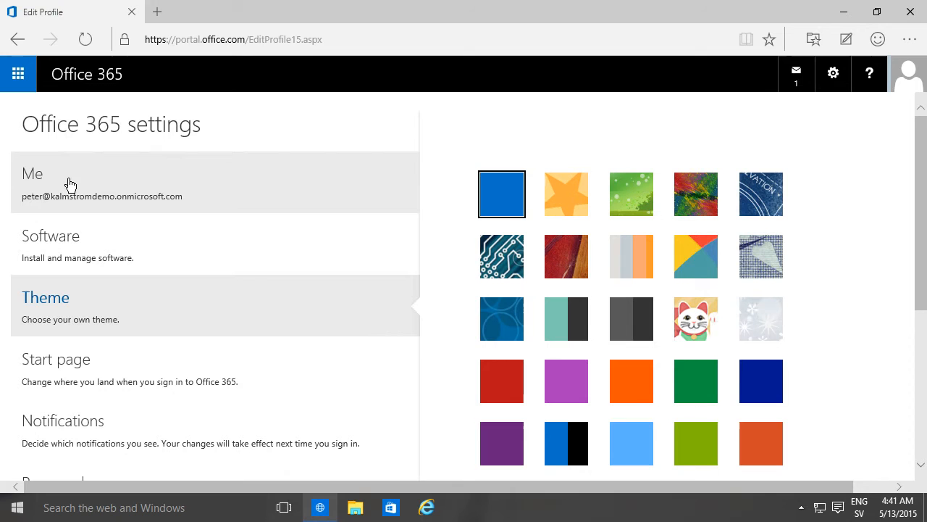
{"action": "mouse_move", "coordinate": [86, 175]}
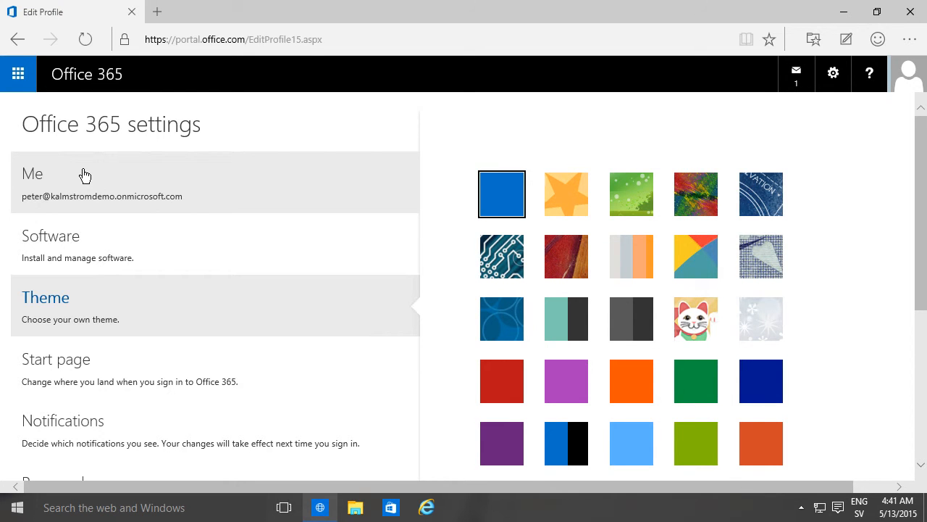
{"action": "mouse_move", "coordinate": [136, 180]}
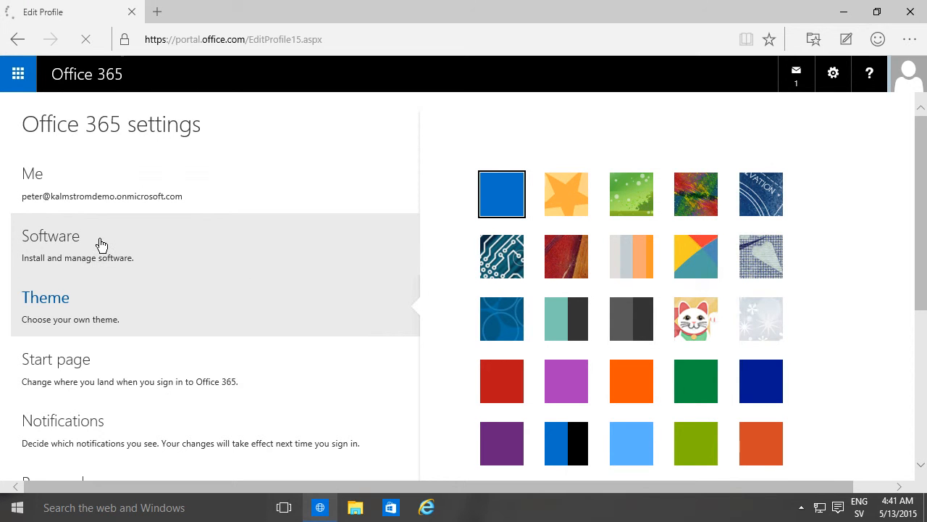
View the Software settings listing the current Office install and installable apps
{"action": "left_click", "coordinate": [50, 234]}
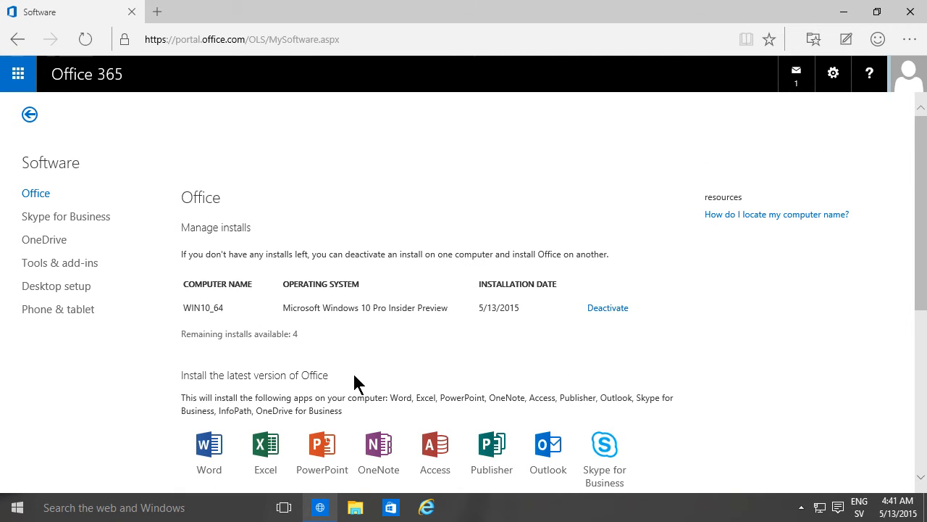
{"action": "mouse_move", "coordinate": [388, 371]}
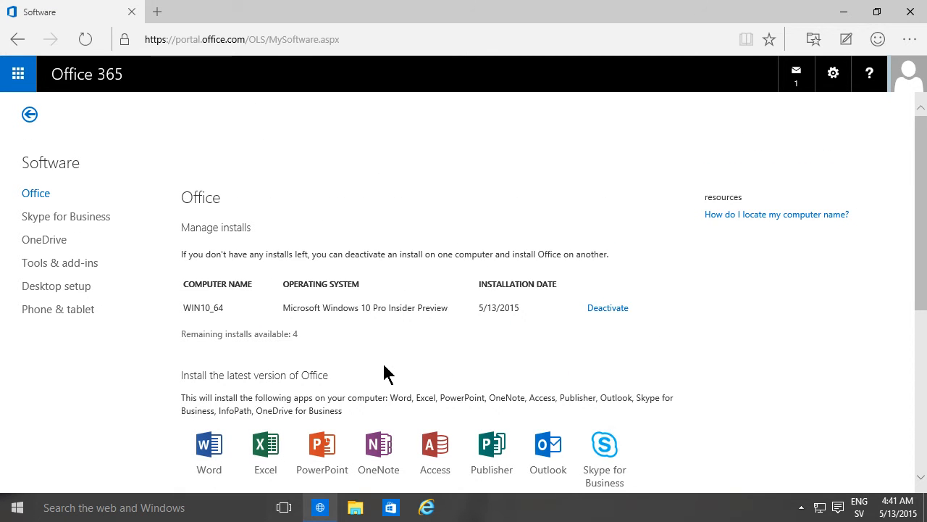
{"action": "mouse_move", "coordinate": [61, 220]}
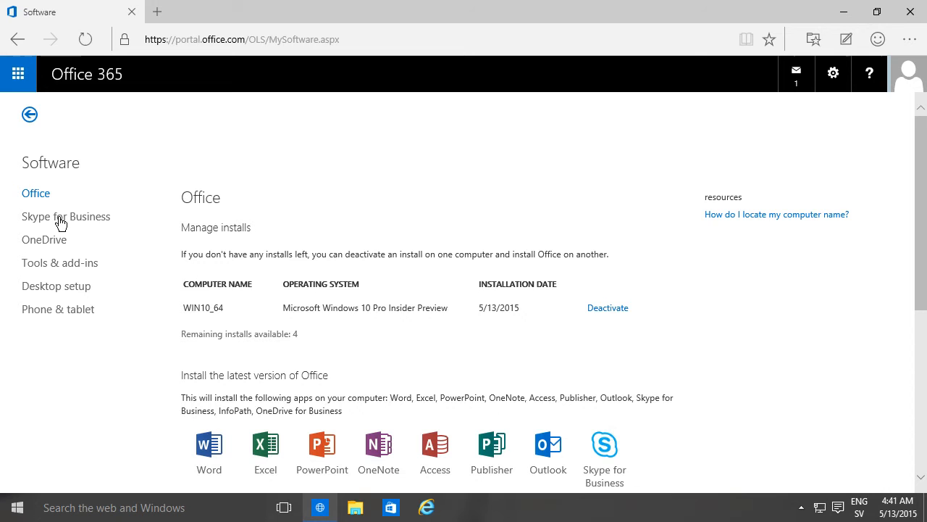
{"action": "mouse_move", "coordinate": [56, 244]}
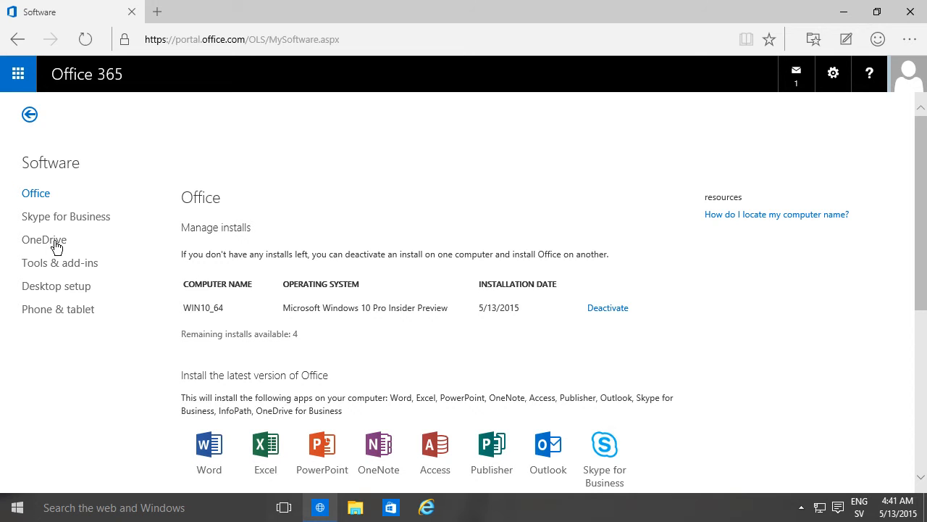
{"action": "mouse_move", "coordinate": [79, 319]}
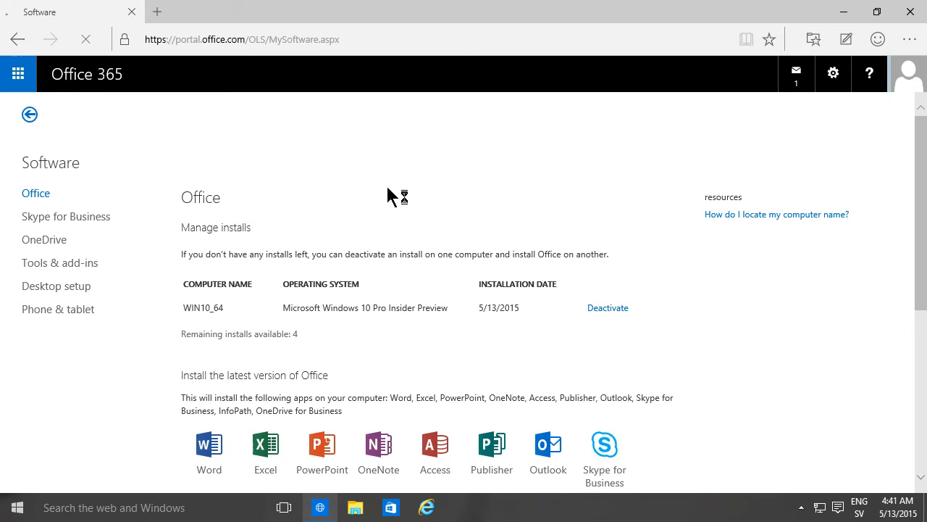
Review the Start page dropdown in Office 365 settings and dismiss it without choosing one
{"action": "left_click", "coordinate": [833, 72]}
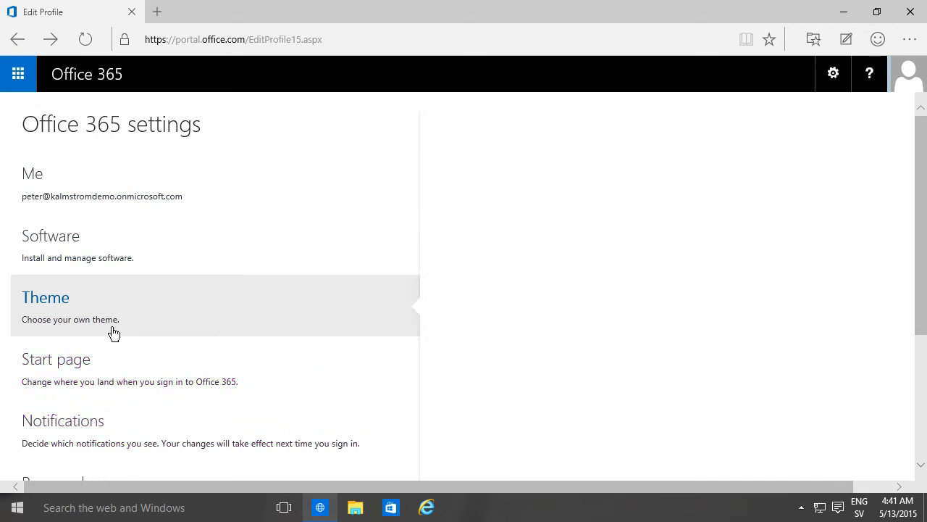
{"action": "left_click", "coordinate": [45, 297]}
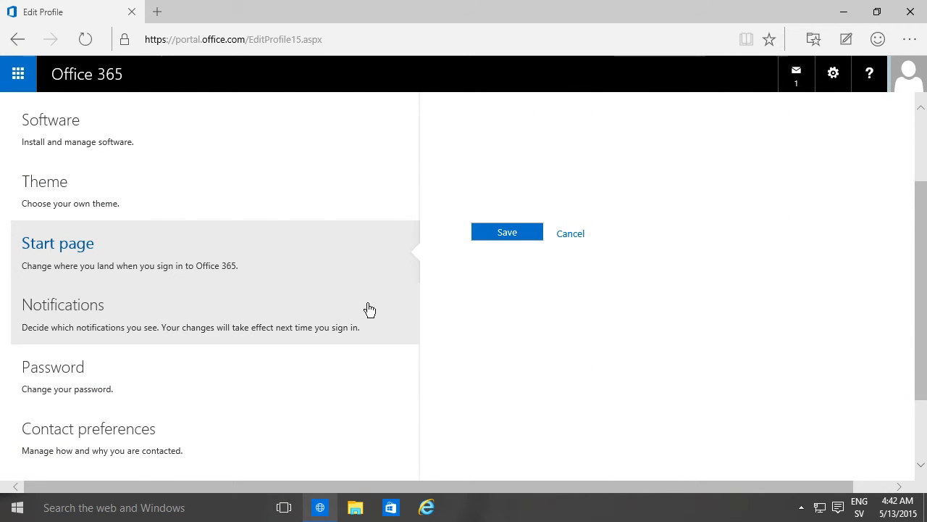
{"action": "mouse_move", "coordinate": [549, 274]}
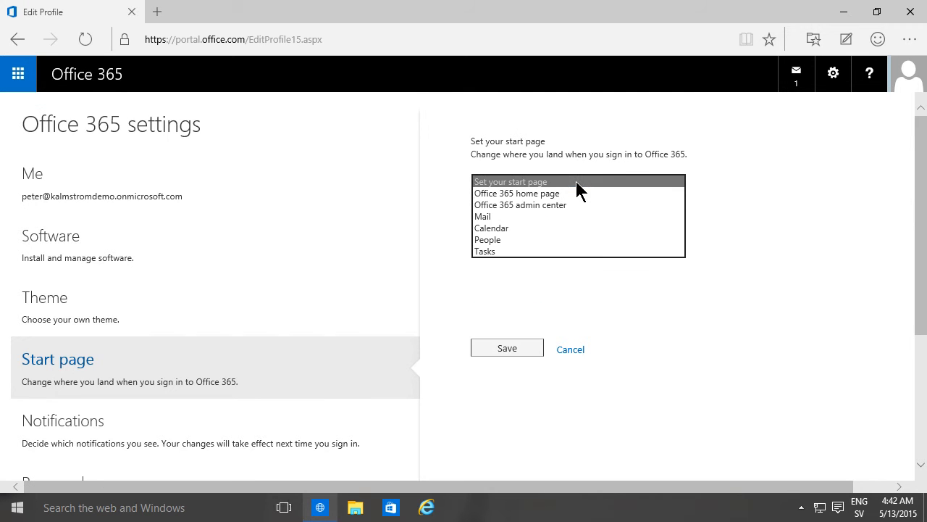
{"action": "mouse_move", "coordinate": [87, 87]}
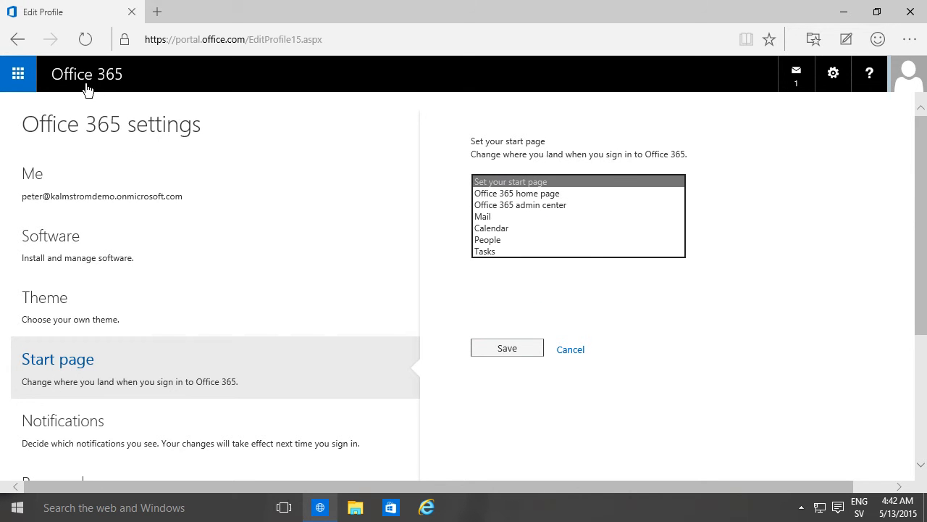
{"action": "mouse_move", "coordinate": [78, 75]}
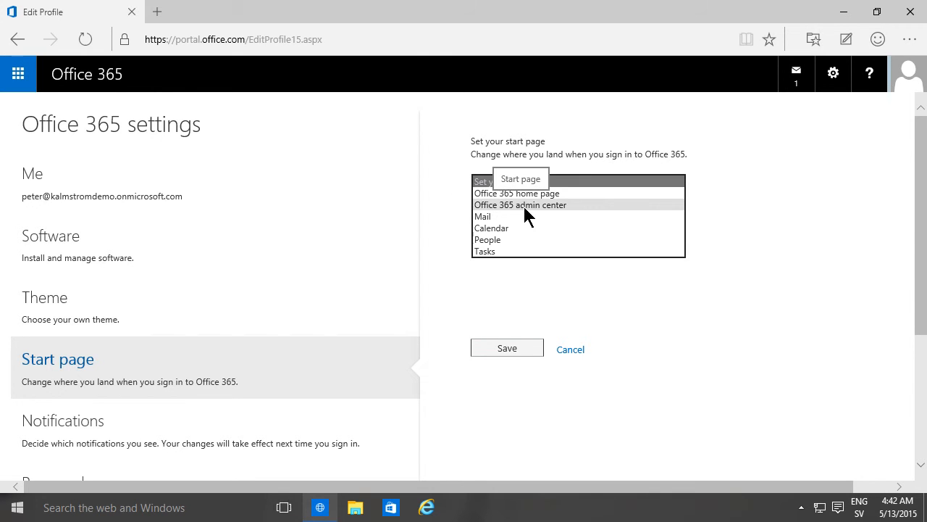
{"action": "mouse_move", "coordinate": [493, 229]}
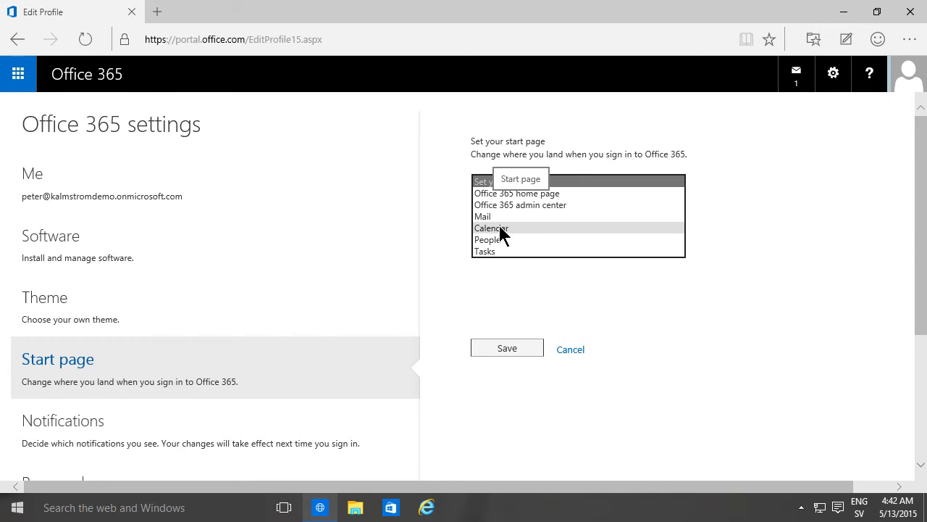
{"action": "left_click", "coordinate": [519, 204]}
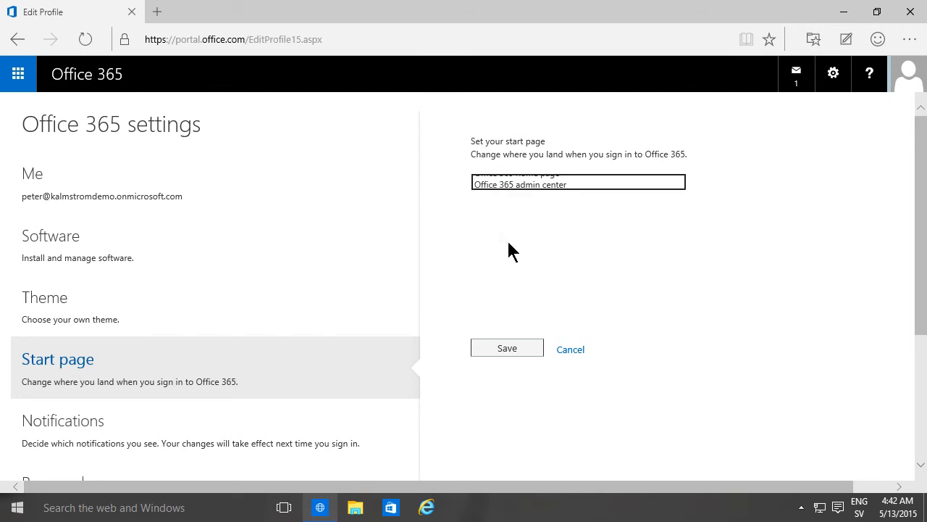
{"action": "left_click", "coordinate": [576, 181]}
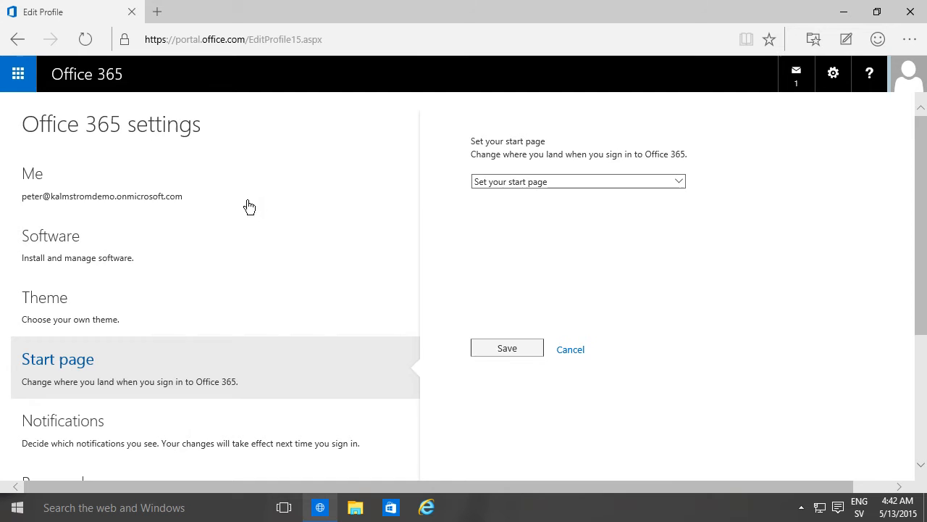
{"action": "scroll", "scroll_direction": "down", "scroll_amount": 3}
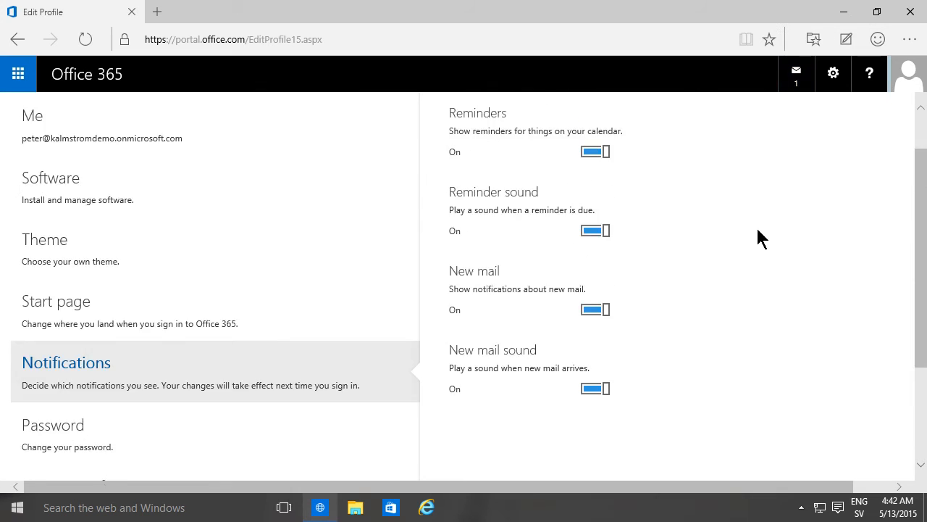
Scroll through the Notifications toggles for reminders and new mail, all left on
{"action": "scroll", "scroll_direction": "up", "scroll_amount": 3}
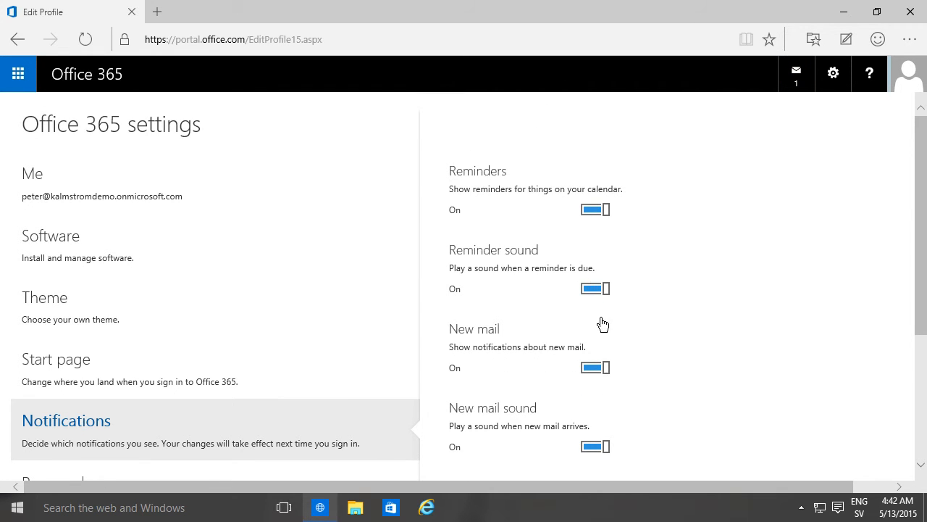
{"action": "scroll", "scroll_direction": "down", "scroll_amount": 3}
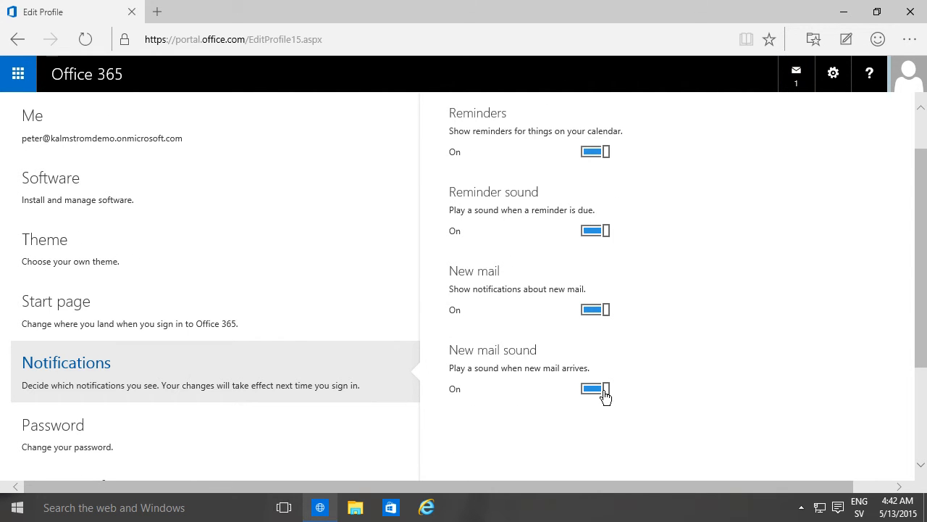
{"action": "scroll", "scroll_direction": "up", "scroll_amount": 3}
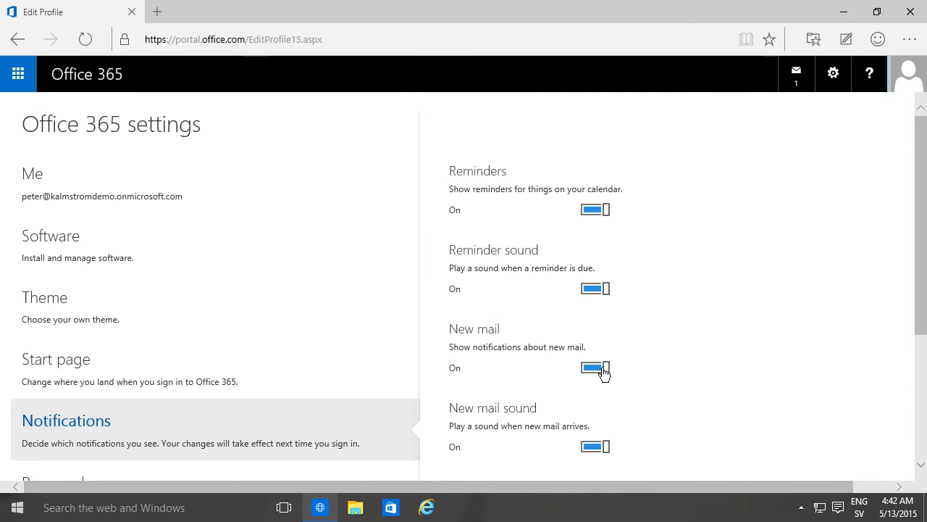
{"action": "scroll", "scroll_direction": "down", "scroll_amount": 3}
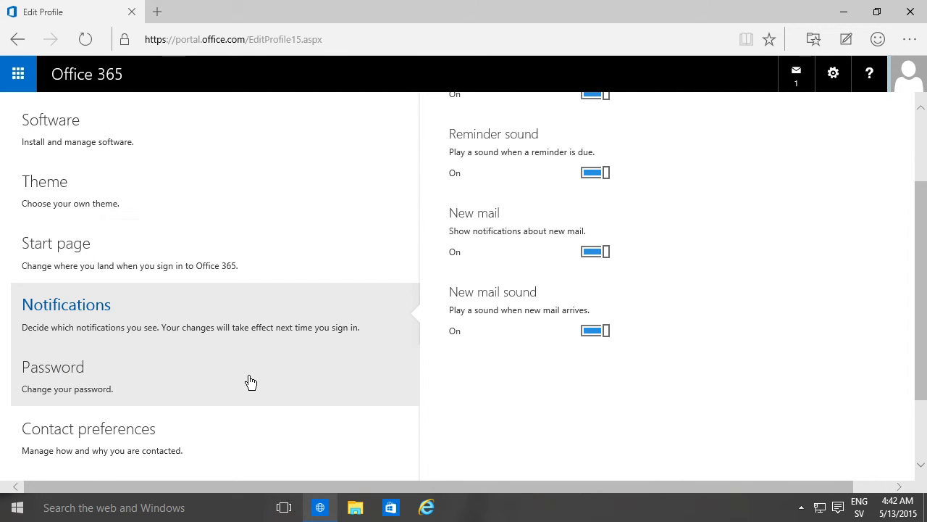
{"action": "mouse_move", "coordinate": [138, 442]}
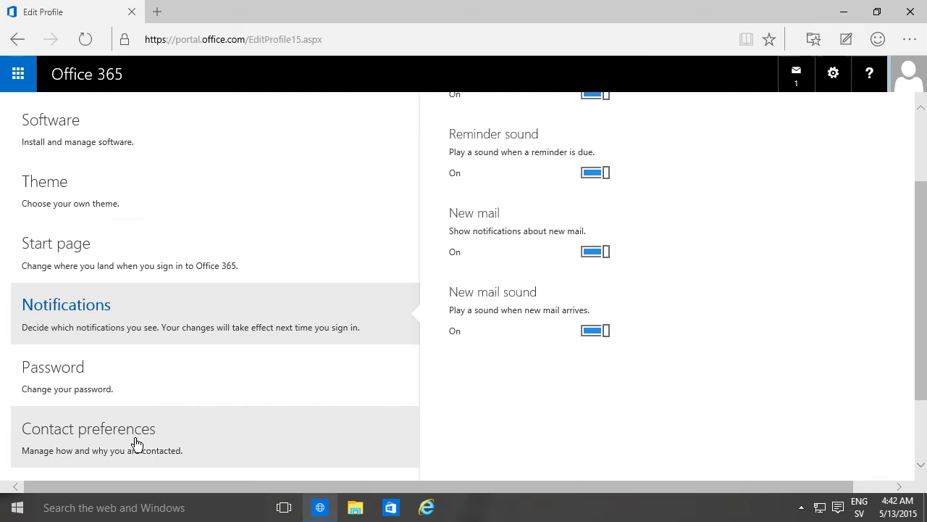
Review the Contact preferences form and focus the empty Business phone field
{"action": "left_click", "coordinate": [88, 429]}
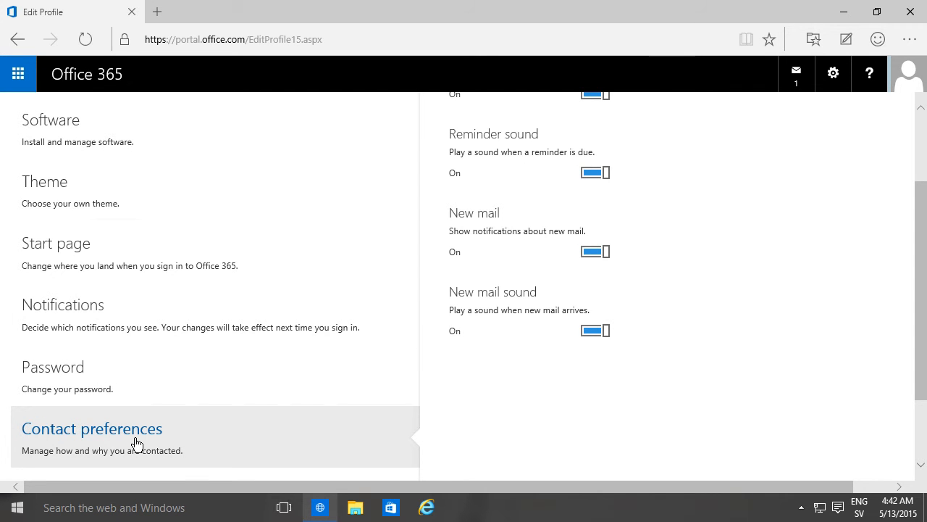
{"action": "left_click", "coordinate": [91, 429]}
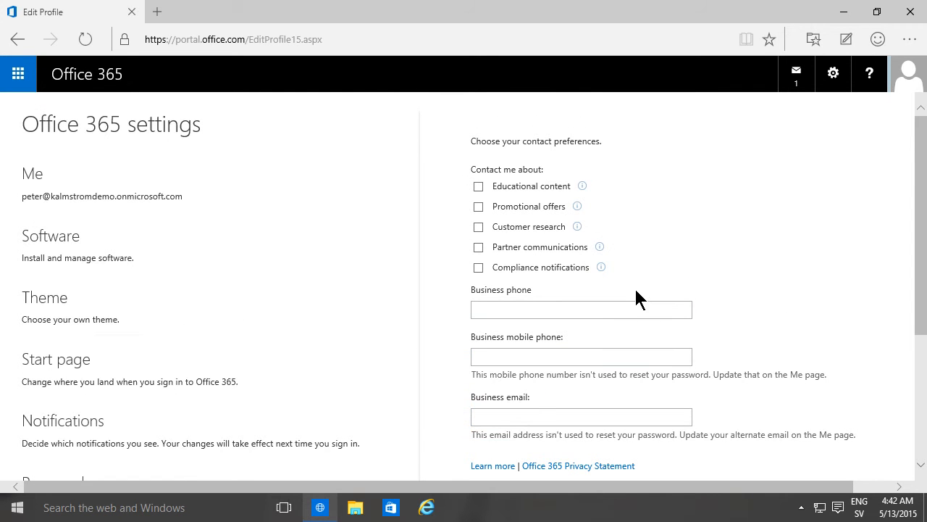
{"action": "scroll", "scroll_direction": "down", "scroll_amount": 3}
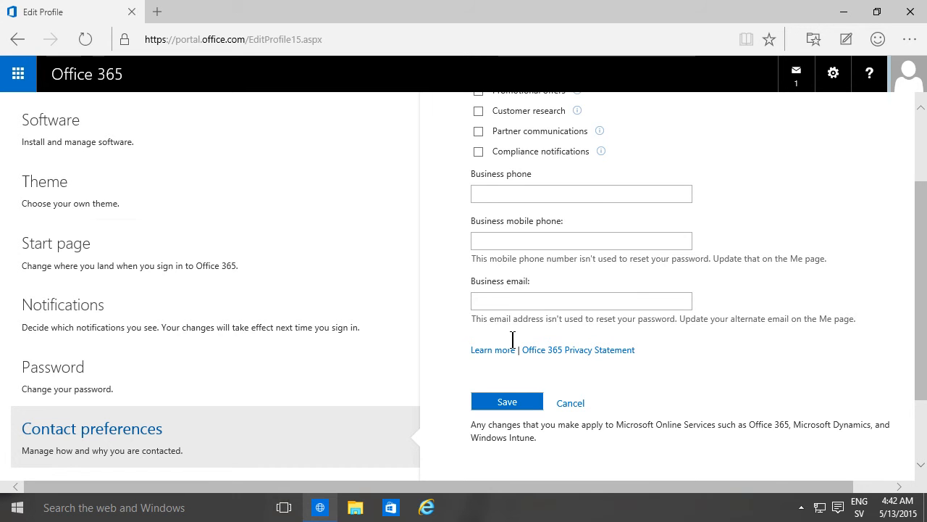
{"action": "scroll", "scroll_direction": "up", "scroll_amount": 3}
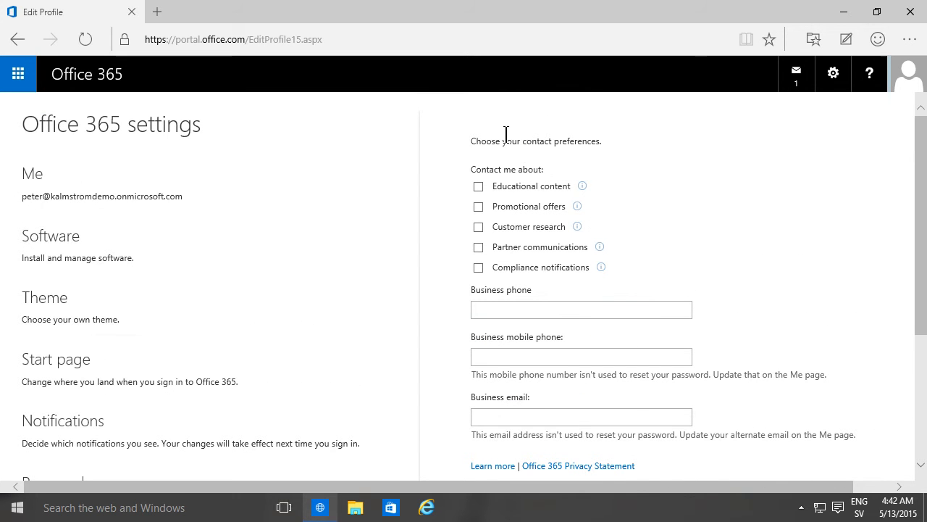
{"action": "left_click", "coordinate": [581, 310]}
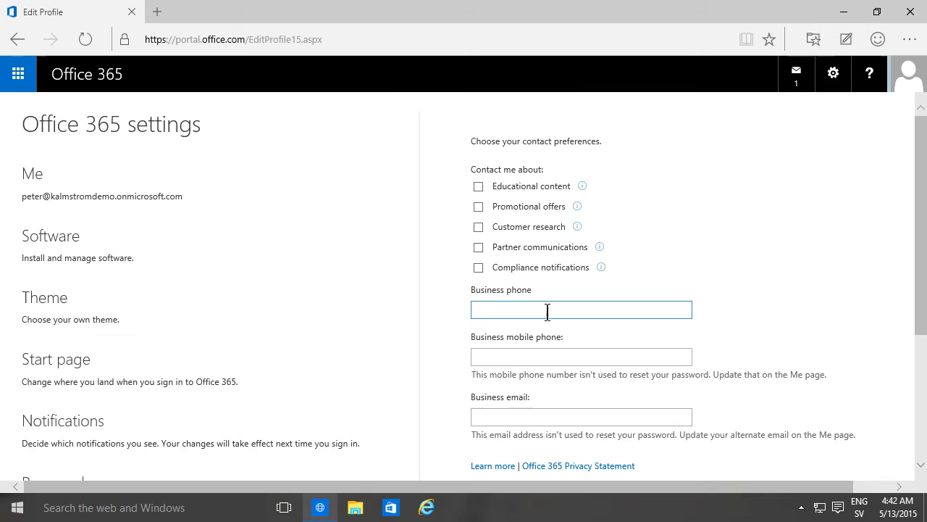
{"action": "scroll", "scroll_direction": "down", "scroll_amount": 3}
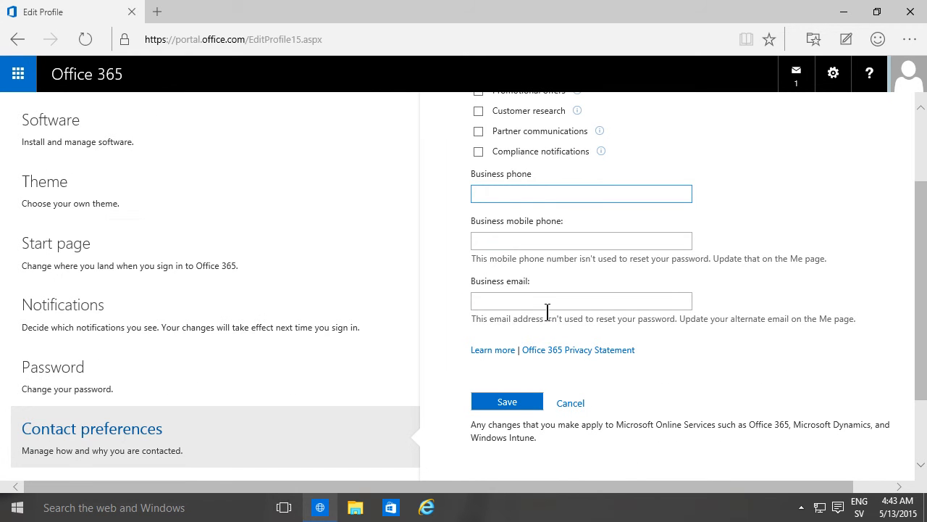
{"action": "scroll", "scroll_direction": "up", "scroll_amount": 3}
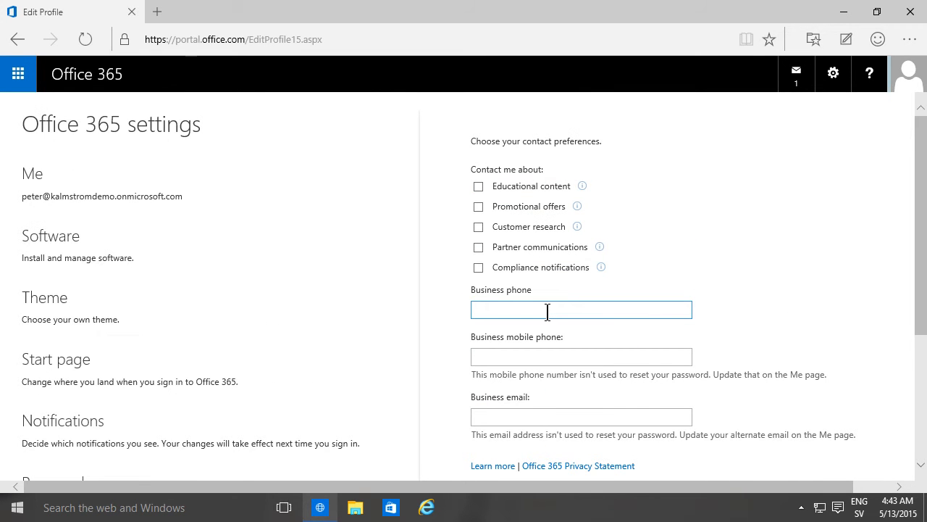
{"action": "scroll", "scroll_direction": "down", "scroll_amount": 3}
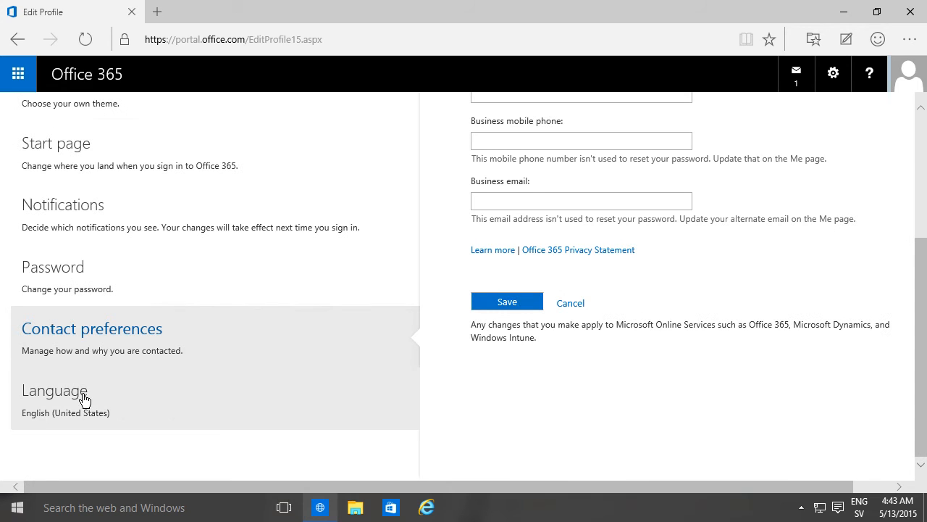
{"action": "mouse_move", "coordinate": [84, 399]}
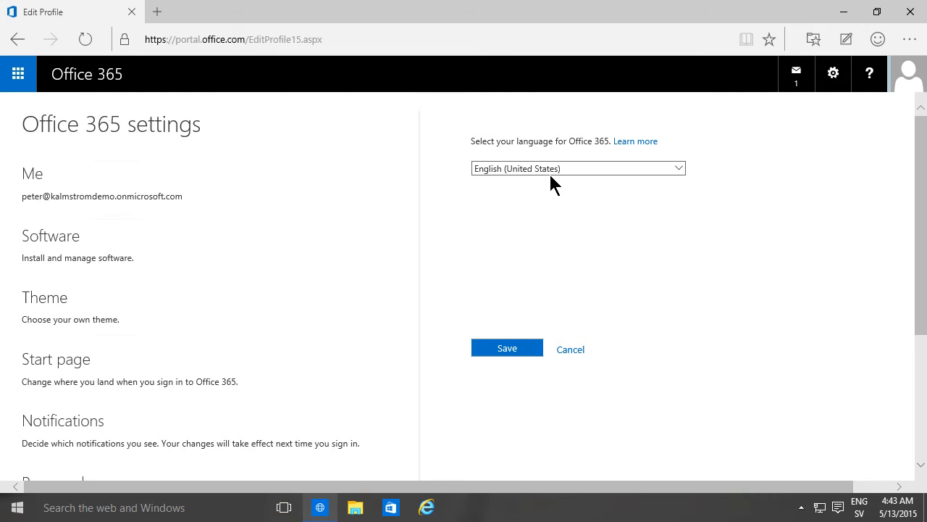
{"action": "mouse_move", "coordinate": [382, 310]}
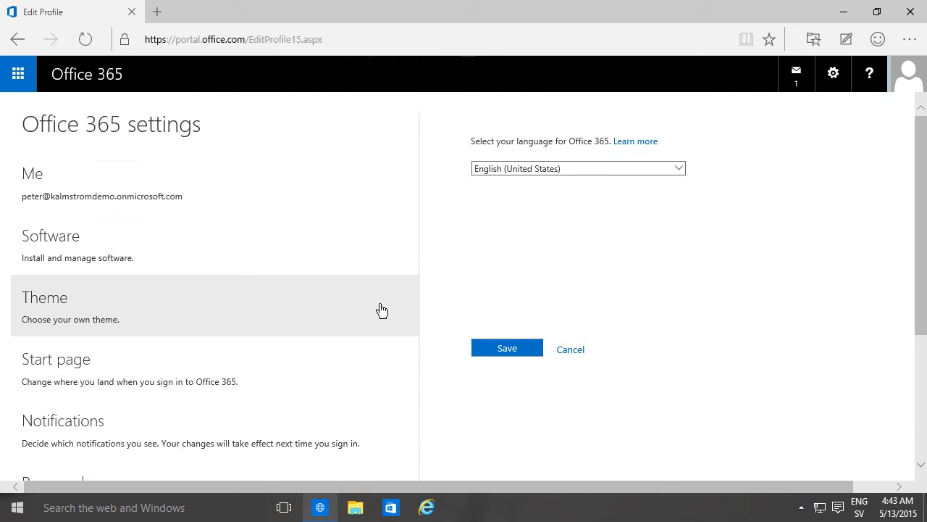
Scroll the Language settings showing English (United States) toward the Password entry
{"action": "scroll", "scroll_direction": "down", "scroll_amount": 3}
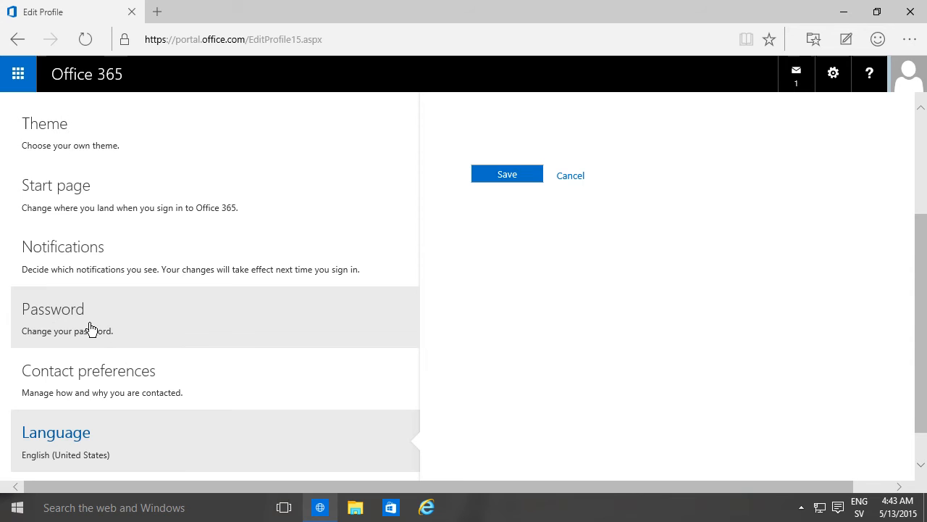
{"action": "mouse_move", "coordinate": [142, 322]}
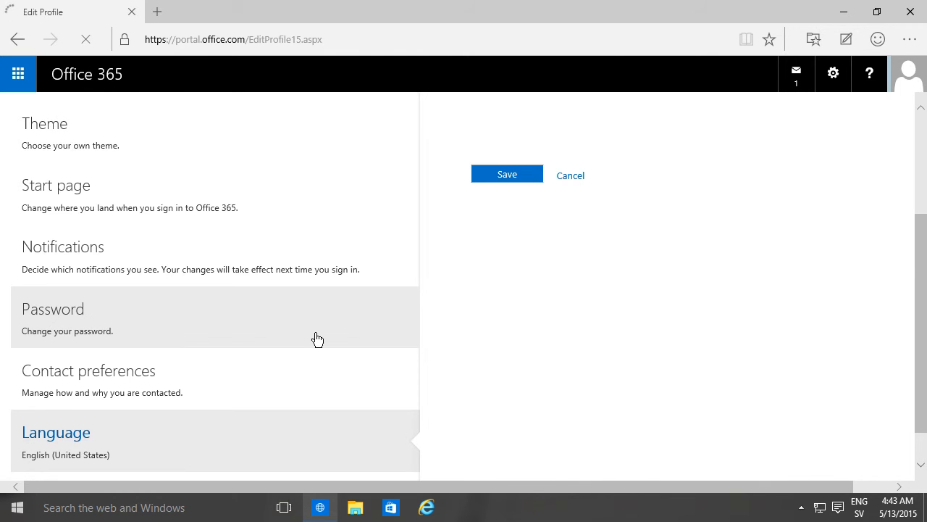
Visit the change password form and cancel it, returning to Office 365 settings
{"action": "left_click", "coordinate": [52, 308]}
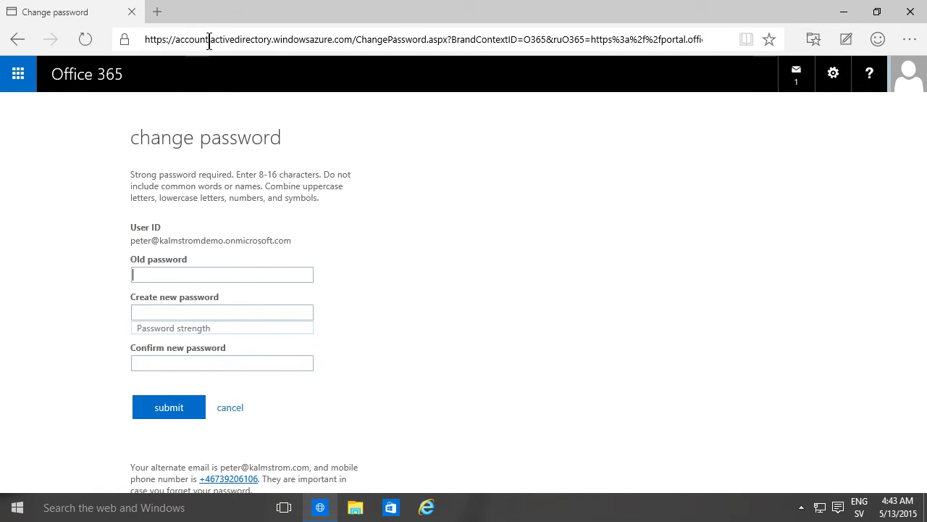
{"action": "mouse_move", "coordinate": [345, 40]}
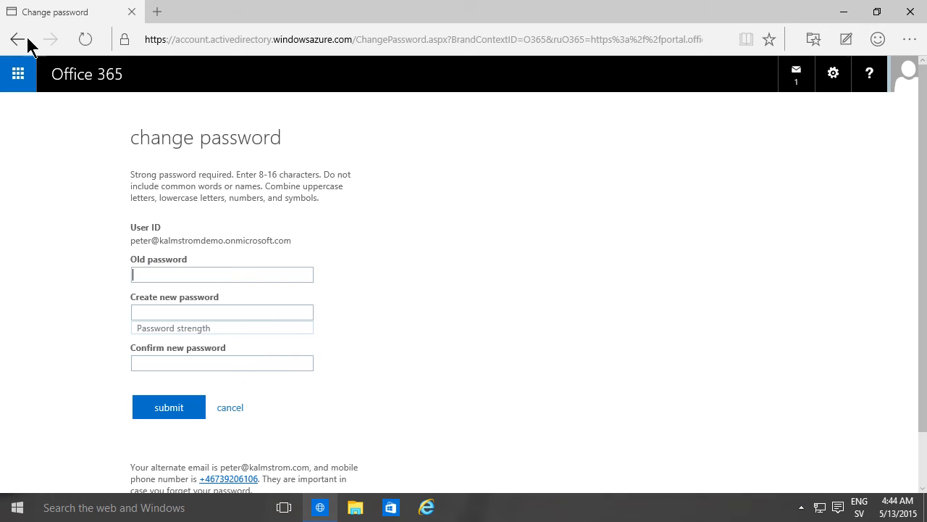
{"action": "left_click", "coordinate": [230, 407]}
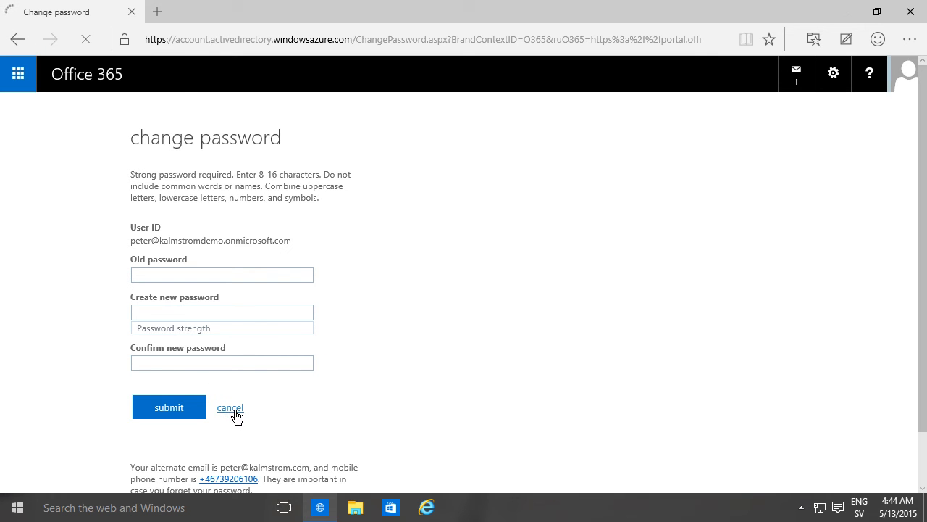
{"action": "left_click", "coordinate": [229, 407]}
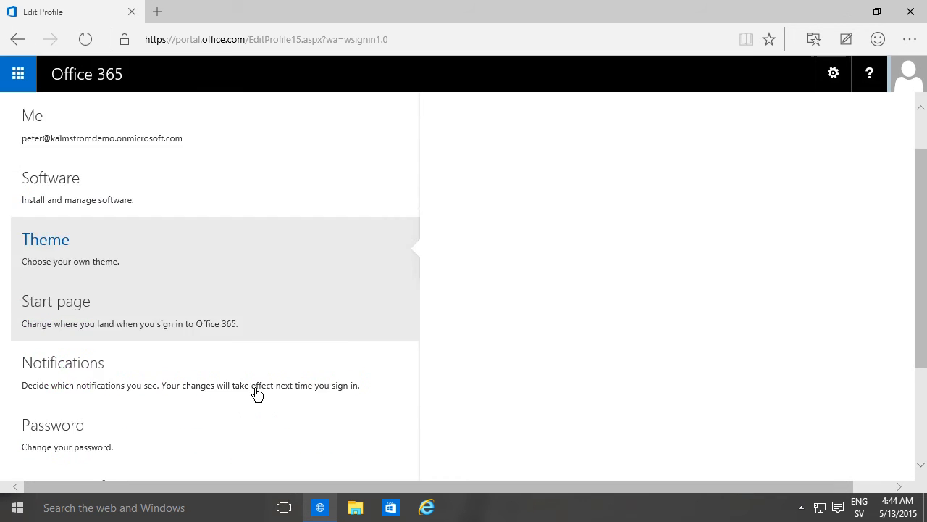
Show the Theme tiles and view the help menu with Help, Community, Legal and Privacy
{"action": "left_click", "coordinate": [45, 239]}
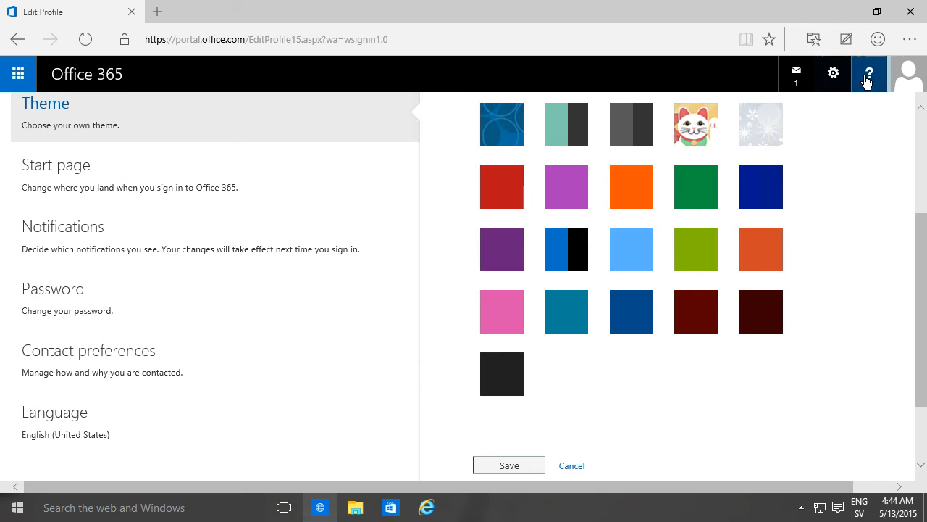
{"action": "left_click", "coordinate": [869, 73]}
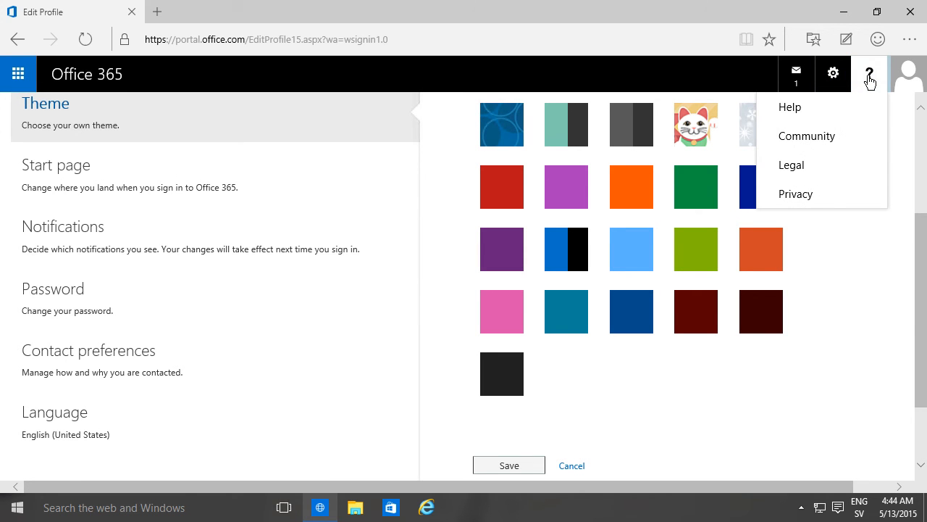
{"action": "mouse_move", "coordinate": [805, 136]}
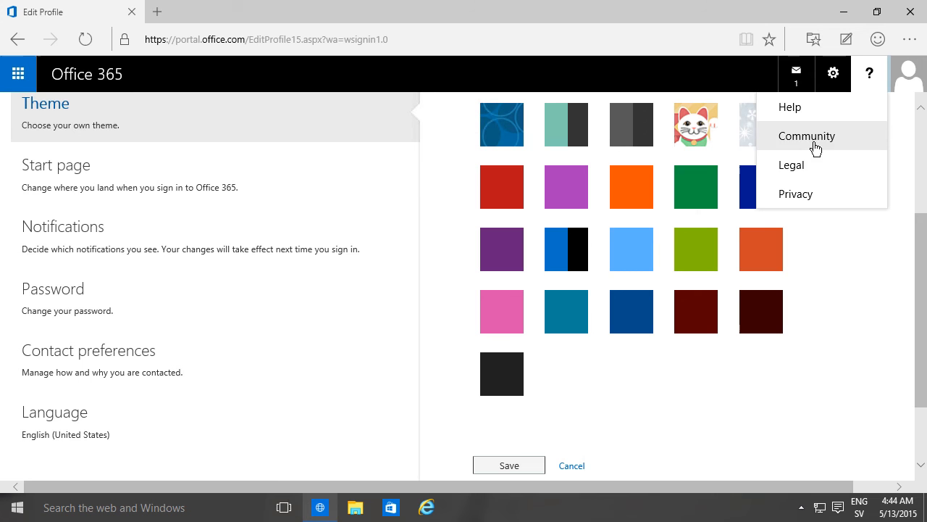
{"action": "mouse_move", "coordinate": [911, 101]}
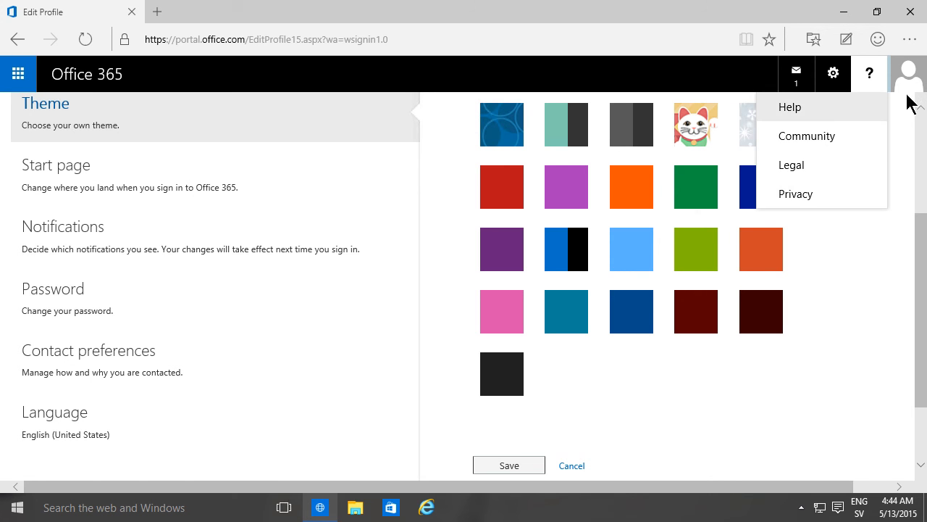
{"action": "scroll", "scroll_direction": "up", "scroll_amount": 3}
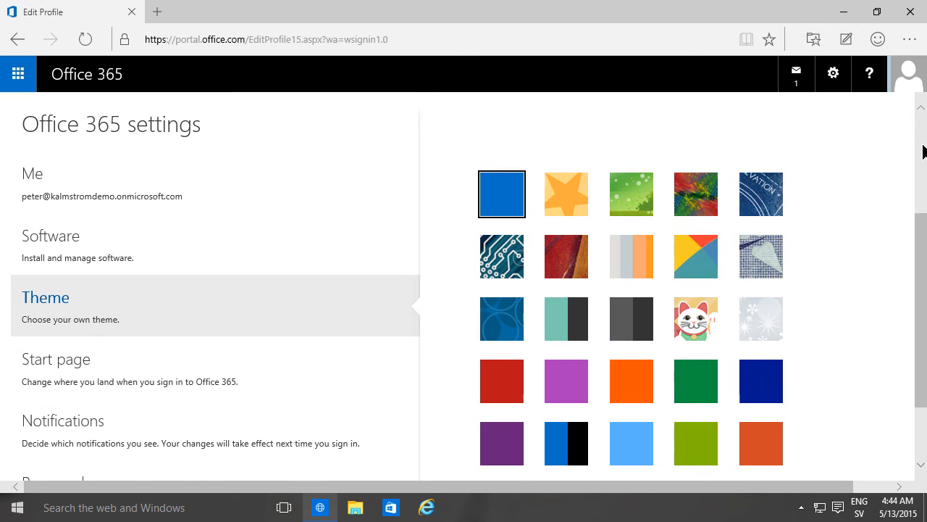
{"action": "mouse_move", "coordinate": [76, 173]}
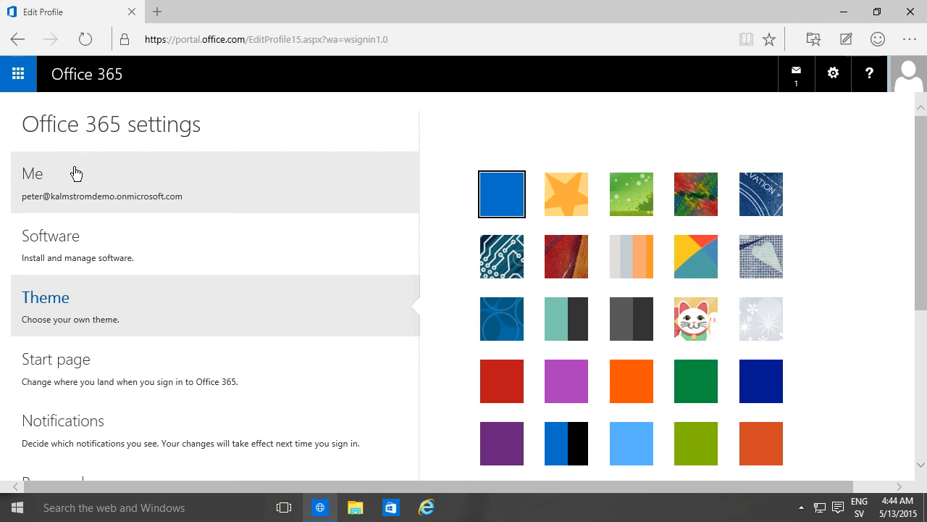
{"action": "mouse_move", "coordinate": [94, 185]}
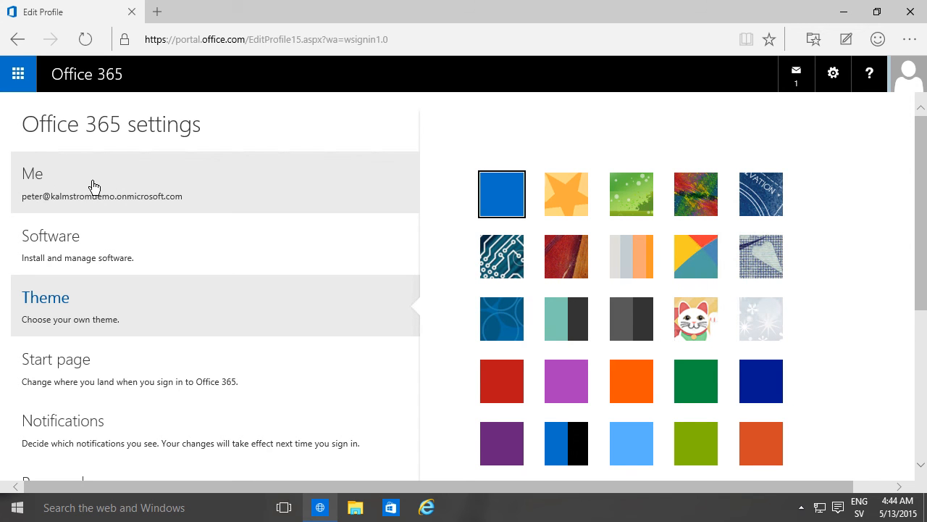
{"action": "mouse_move", "coordinate": [878, 110]}
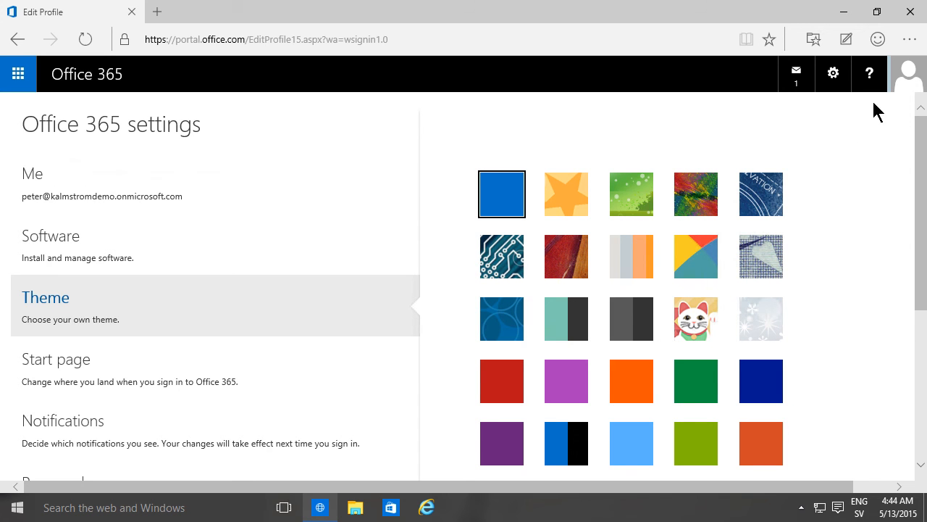
View the account menu with change photo, About me and Sign out, then dismiss it
{"action": "left_click", "coordinate": [909, 72]}
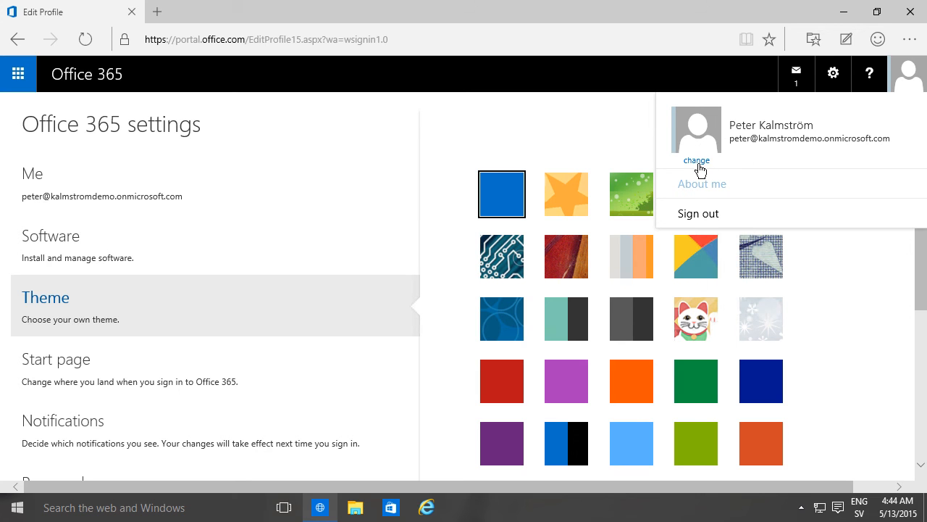
{"action": "mouse_move", "coordinate": [693, 162]}
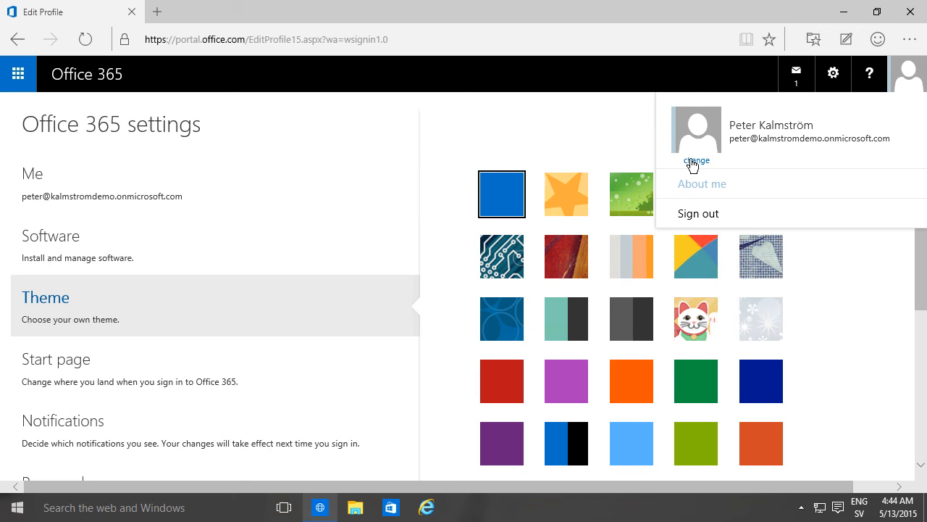
{"action": "mouse_move", "coordinate": [753, 217]}
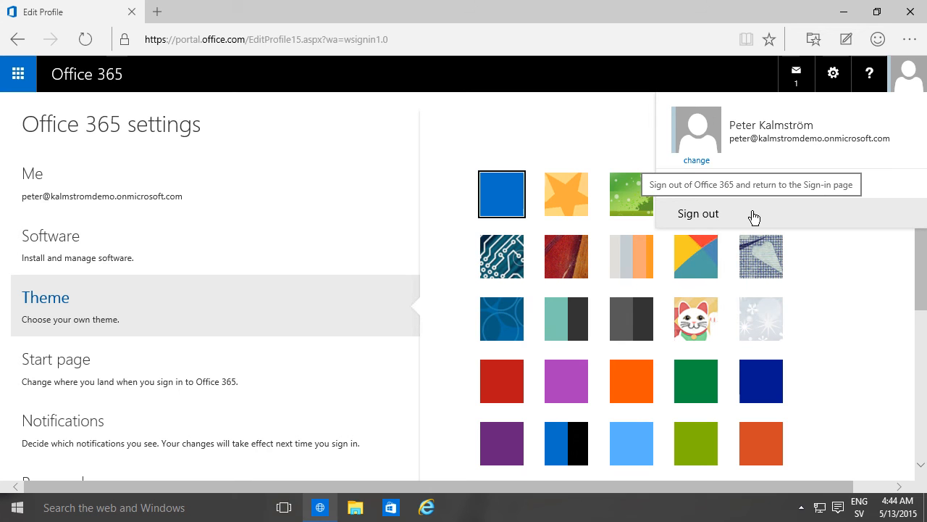
{"action": "mouse_move", "coordinate": [756, 217]}
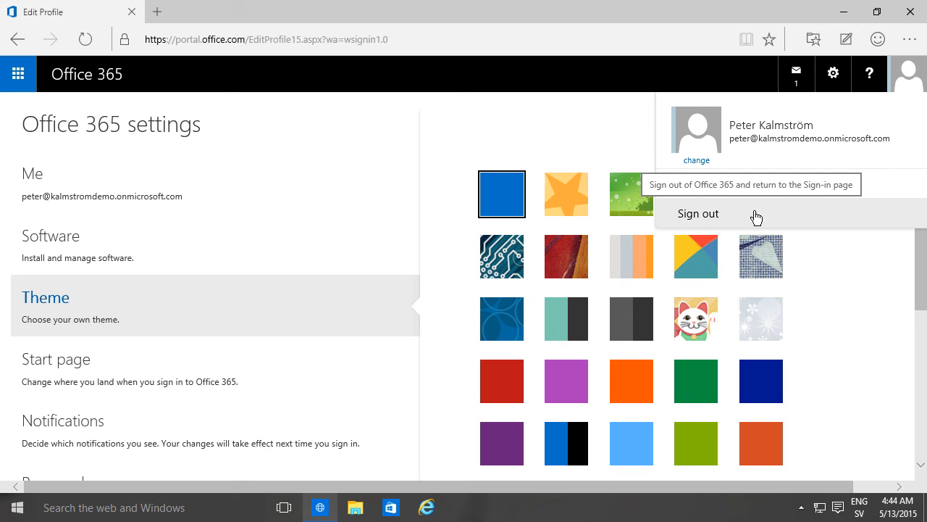
{"action": "mouse_move", "coordinate": [136, 154]}
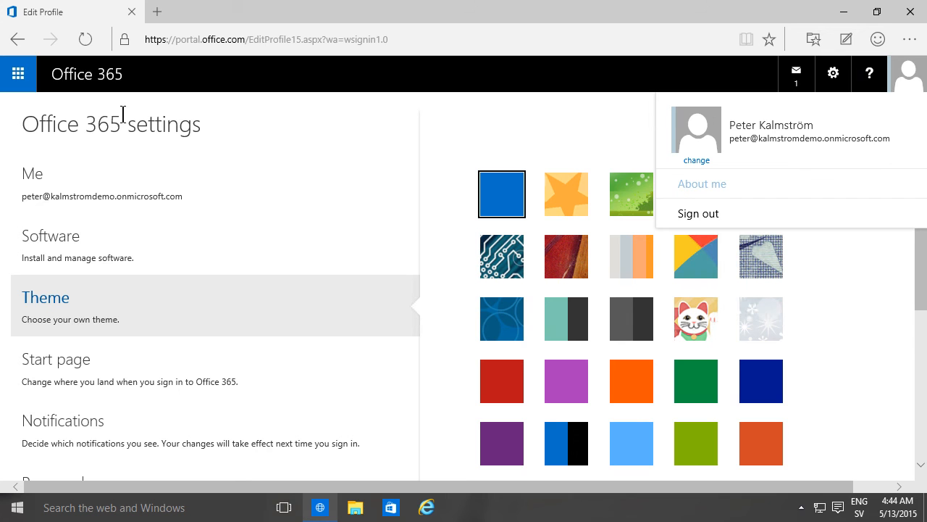
{"action": "left_click", "coordinate": [761, 379]}
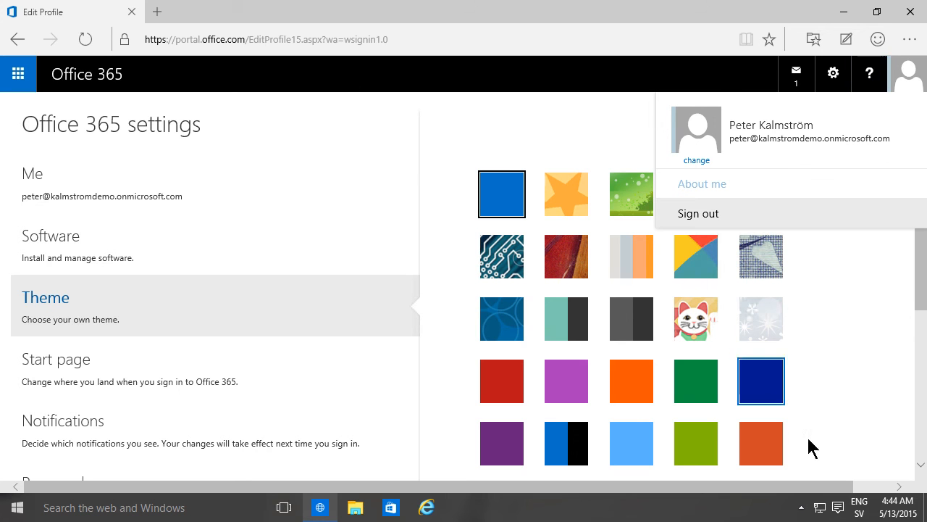